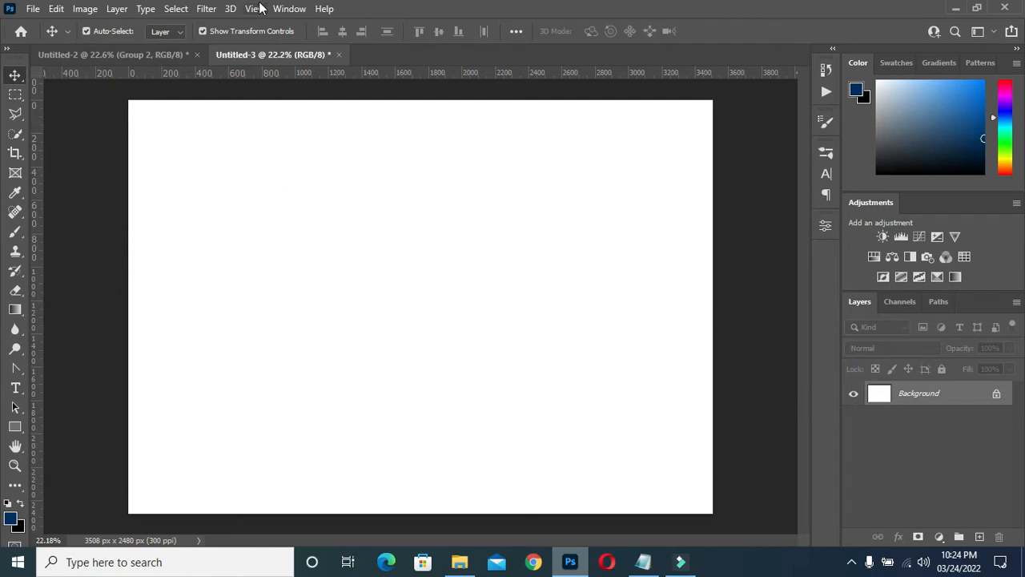
{"action": "mouse_move", "coordinate": [126, 105]}
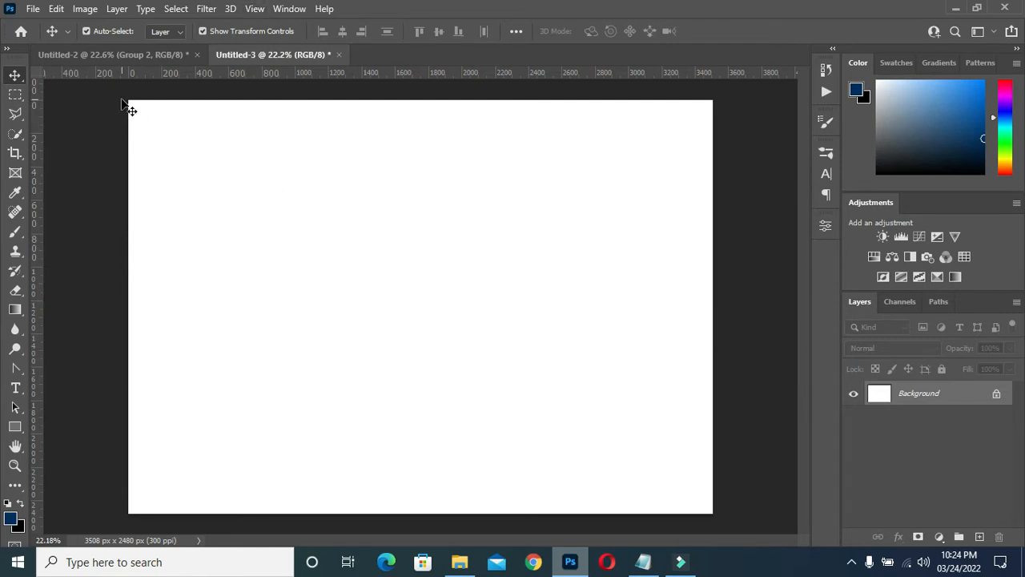
{"action": "mouse_move", "coordinate": [179, 243]}
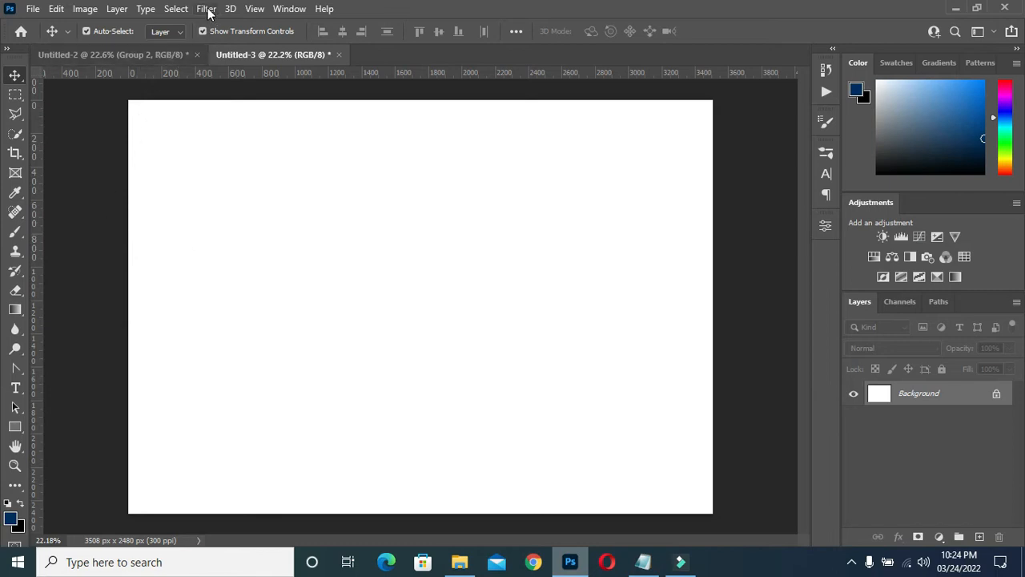
Turn on rulers from the View menu and dismiss the New Guide dialog
{"action": "left_click", "coordinate": [254, 9]}
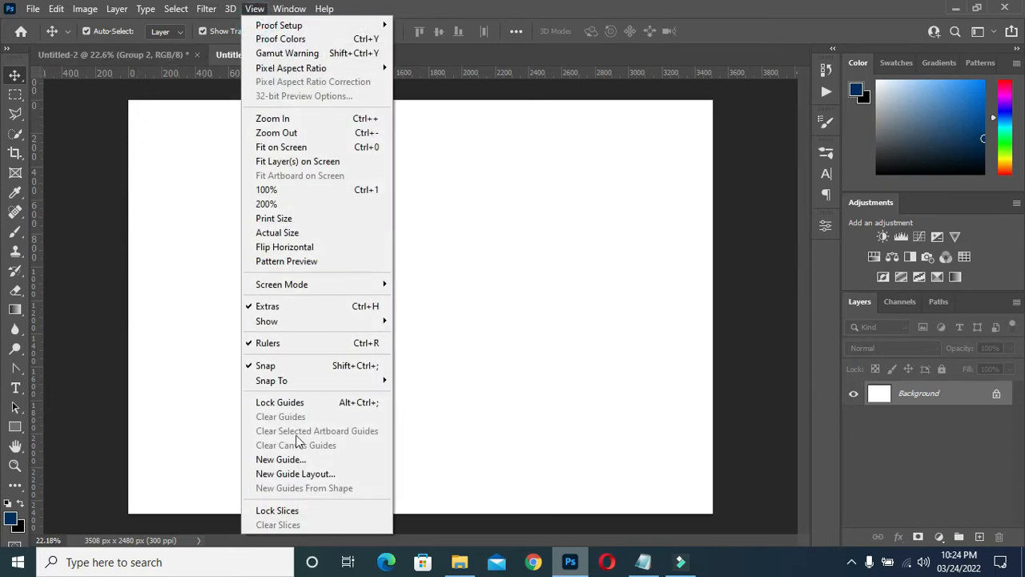
{"action": "left_click", "coordinate": [281, 459]}
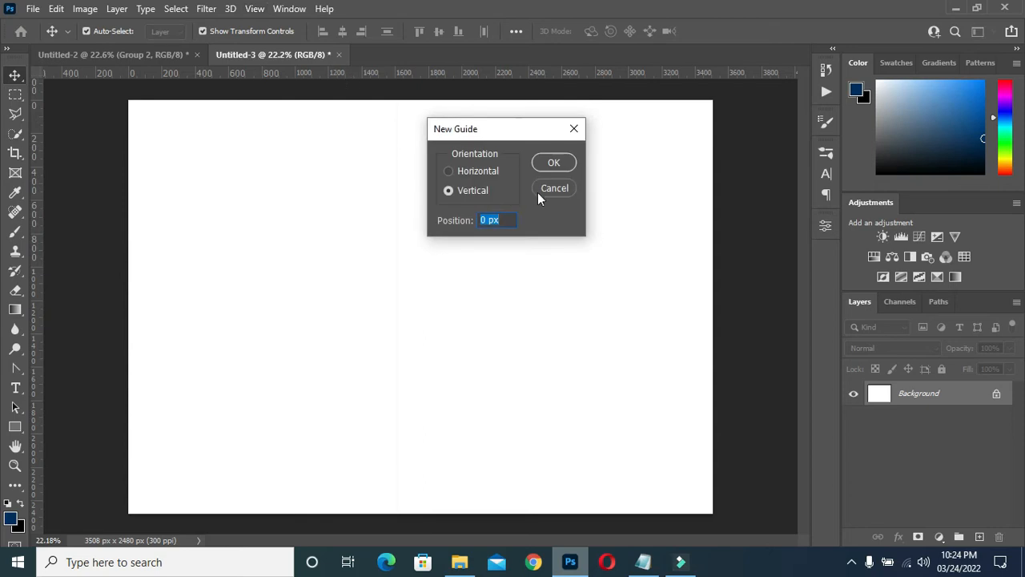
{"action": "left_click", "coordinate": [555, 188]}
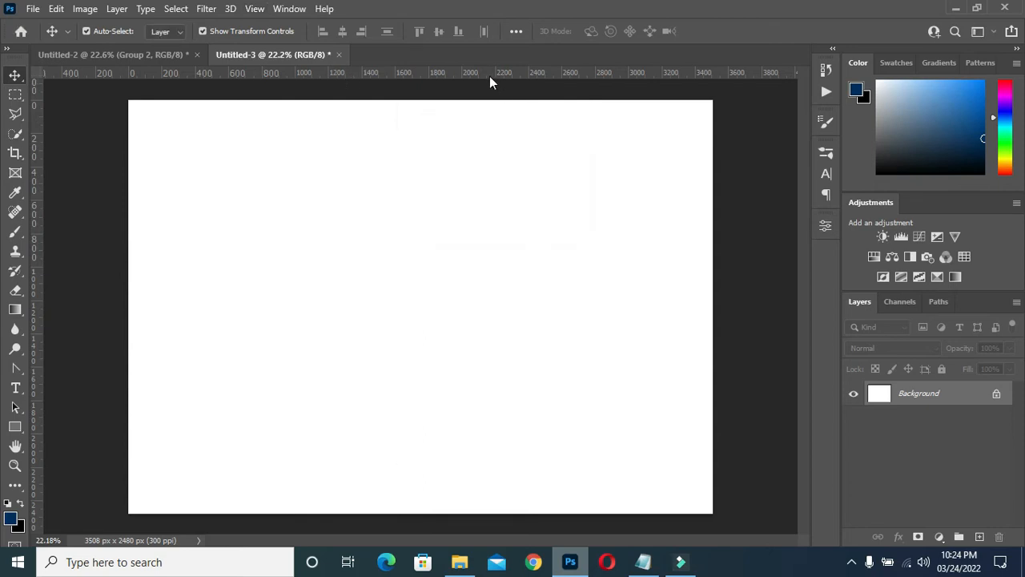
Drag margin guides from the rulers near the top, bottom and left edges of the canvas
{"action": "left_click_drag", "start_coordinate": [489, 72], "coordinate": [489, 131]}
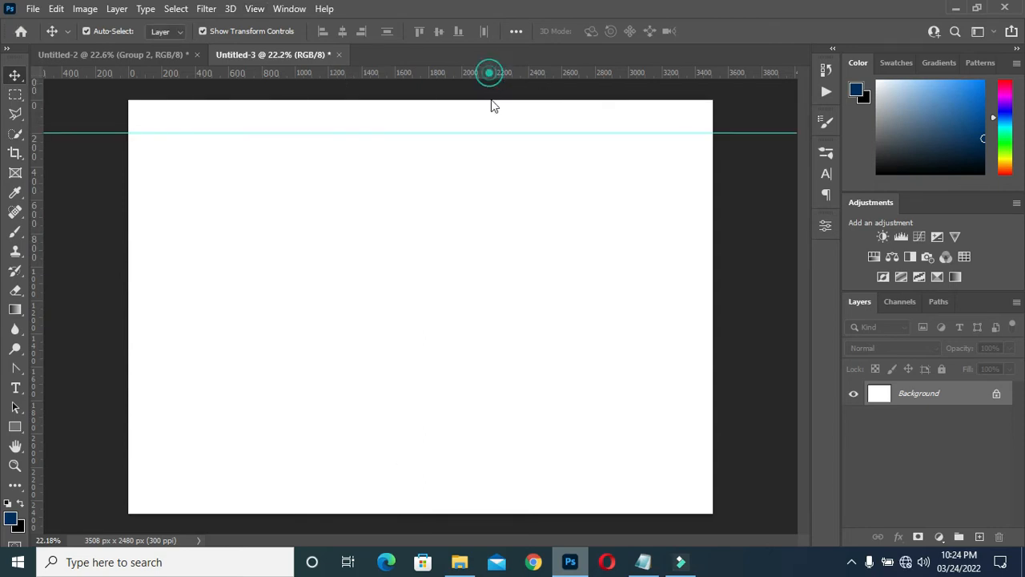
{"action": "left_click_drag", "start_coordinate": [490, 74], "coordinate": [477, 468]}
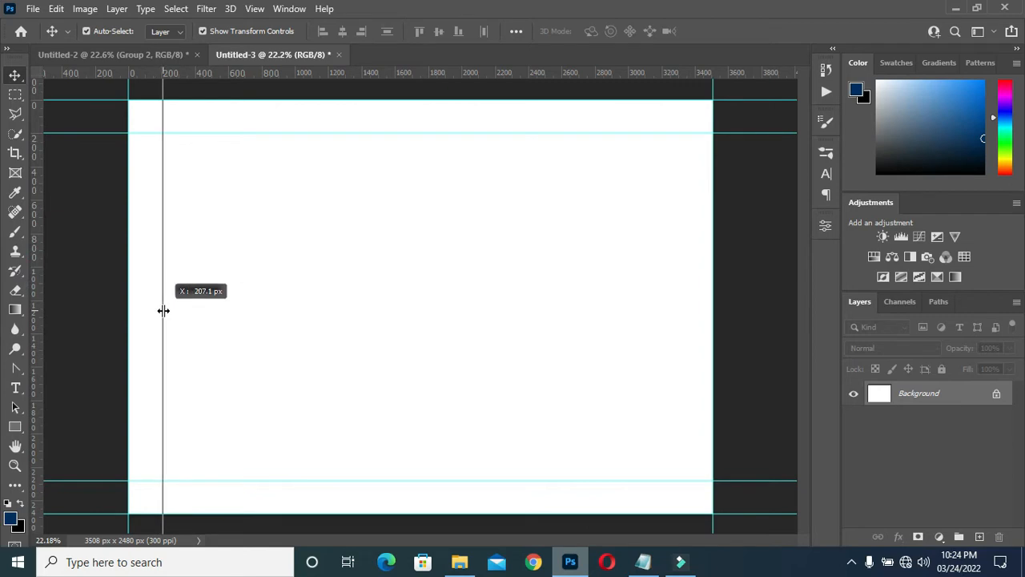
{"action": "left_click_drag", "start_coordinate": [163, 311], "coordinate": [681, 358]}
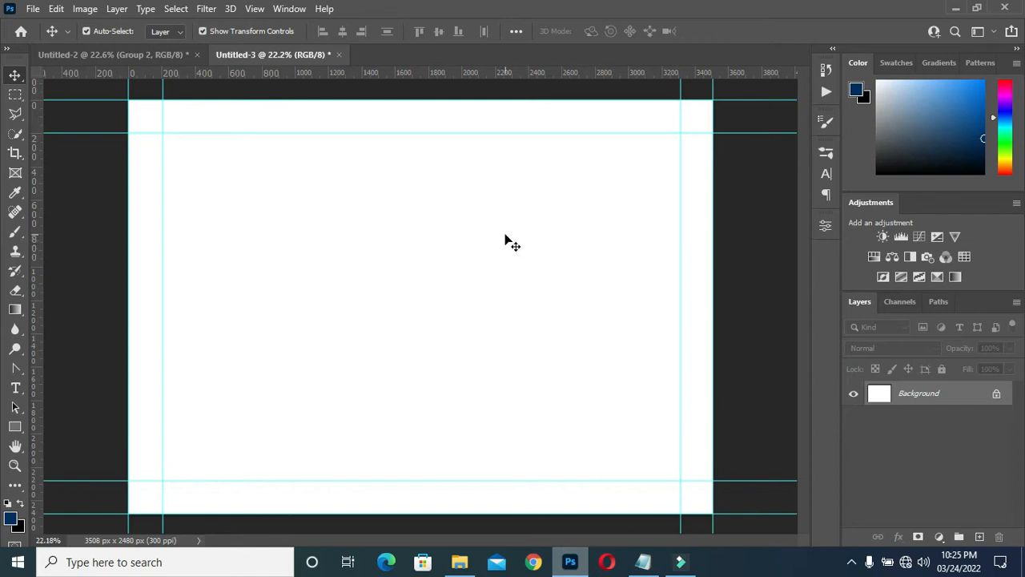
{"action": "mouse_move", "coordinate": [296, 152]}
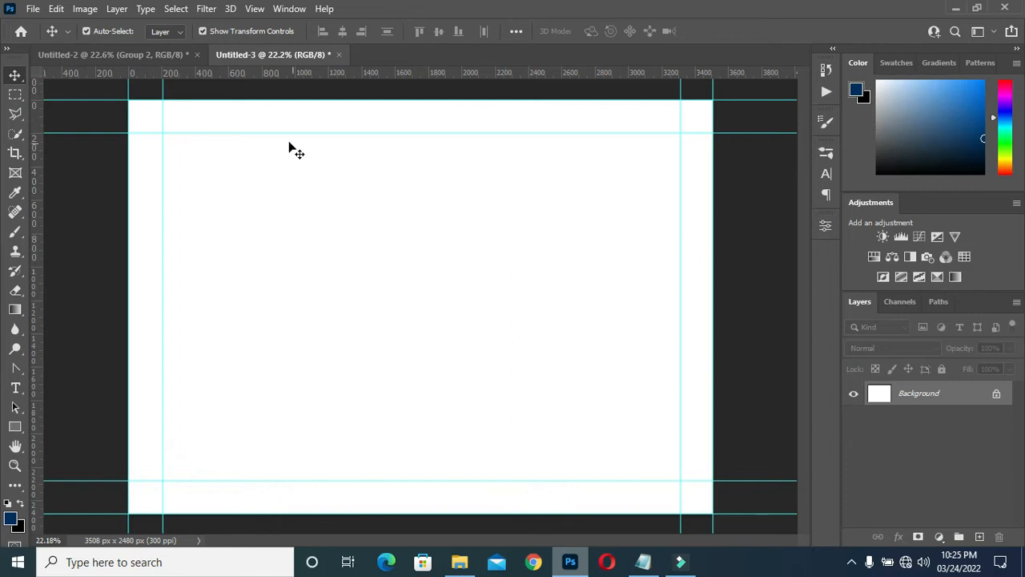
{"action": "mouse_move", "coordinate": [56, 256]}
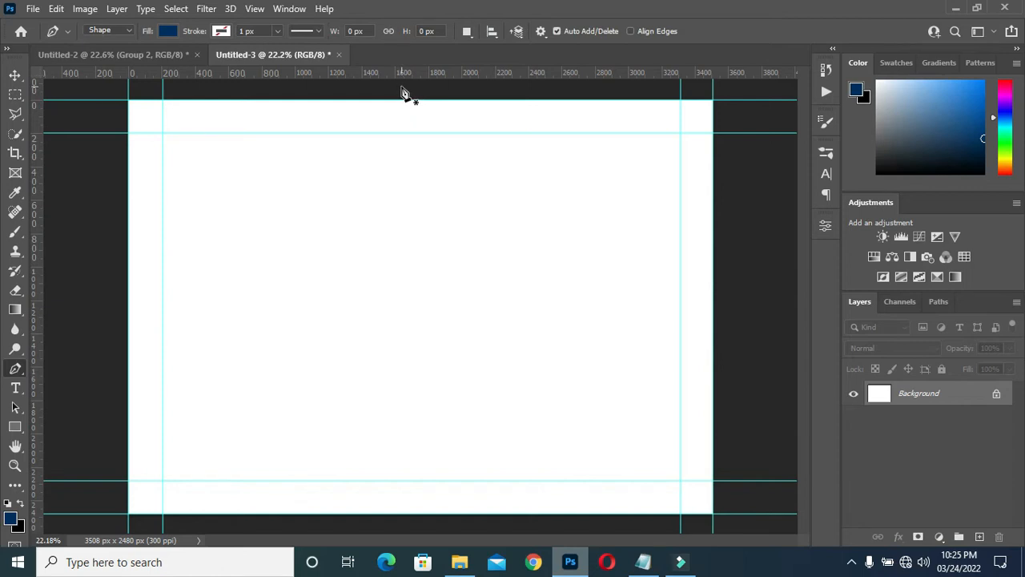
Draw a dark blue Pen-tool shape in the top-left with a curved right edge and rounded lower corner
{"action": "left_click", "coordinate": [401, 87]}
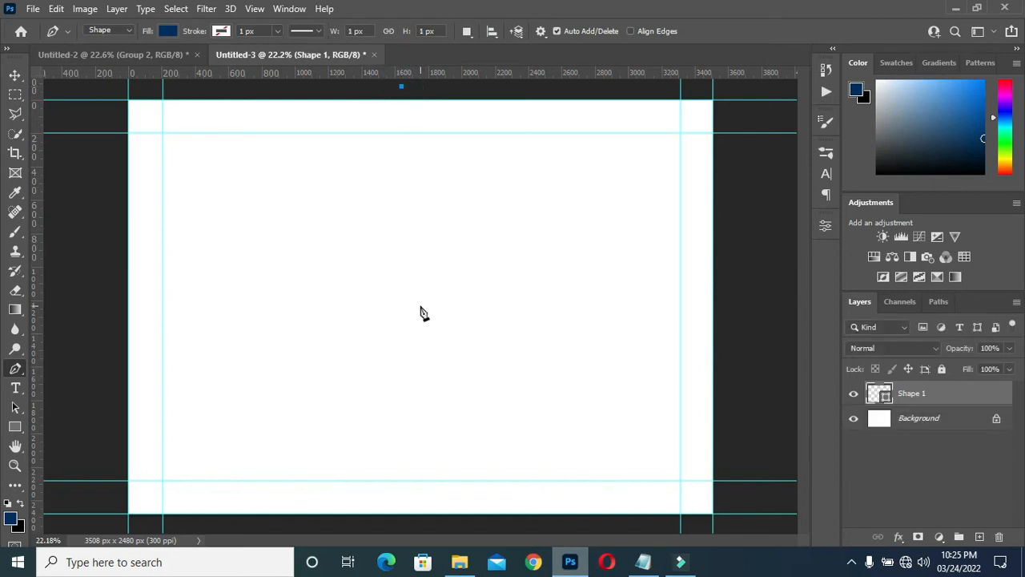
{"action": "mouse_move", "coordinate": [426, 320]}
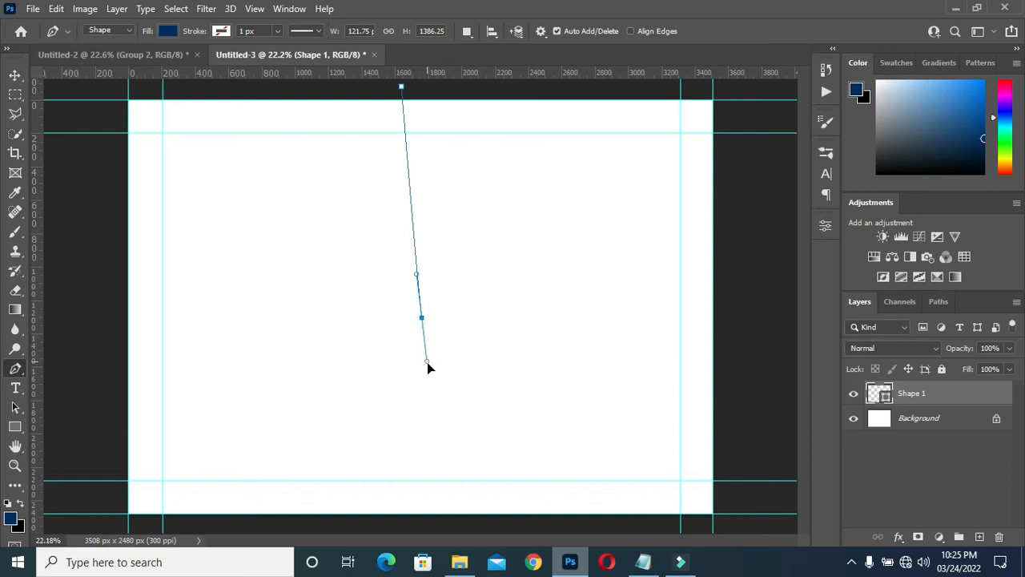
{"action": "left_click_drag", "start_coordinate": [426, 360], "coordinate": [430, 392]}
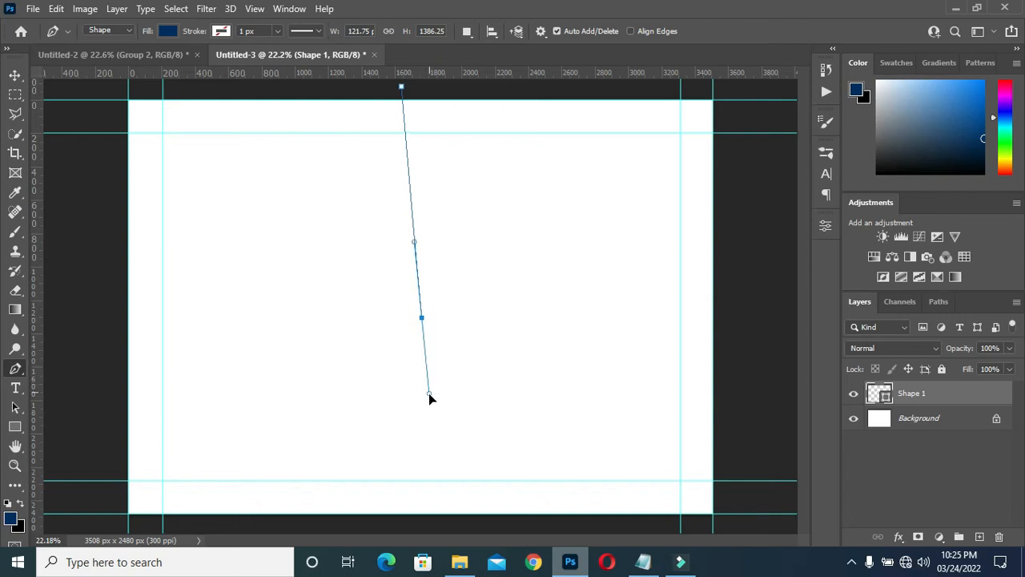
{"action": "left_click_drag", "start_coordinate": [429, 393], "coordinate": [423, 408]}
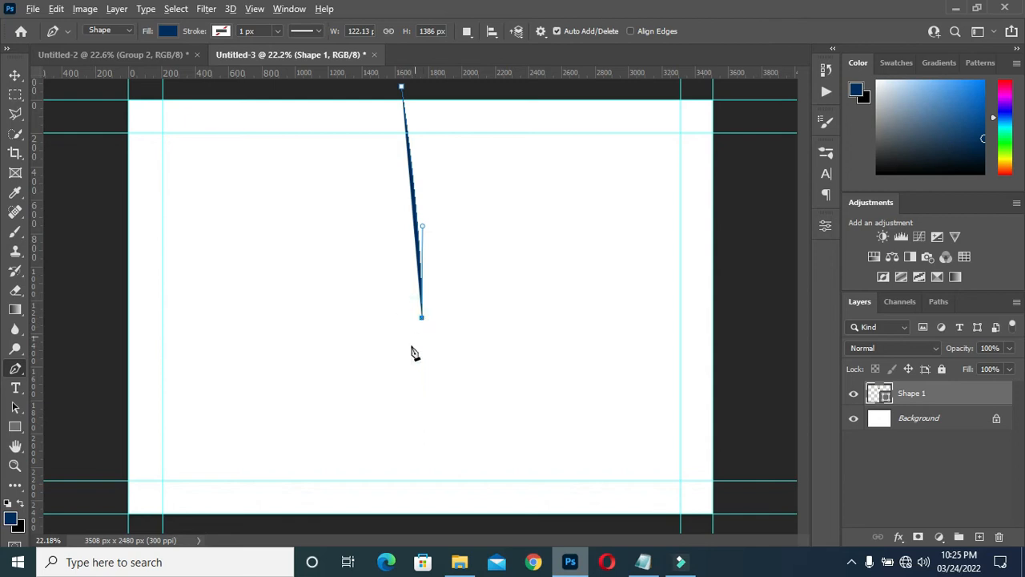
{"action": "mouse_move", "coordinate": [339, 381]}
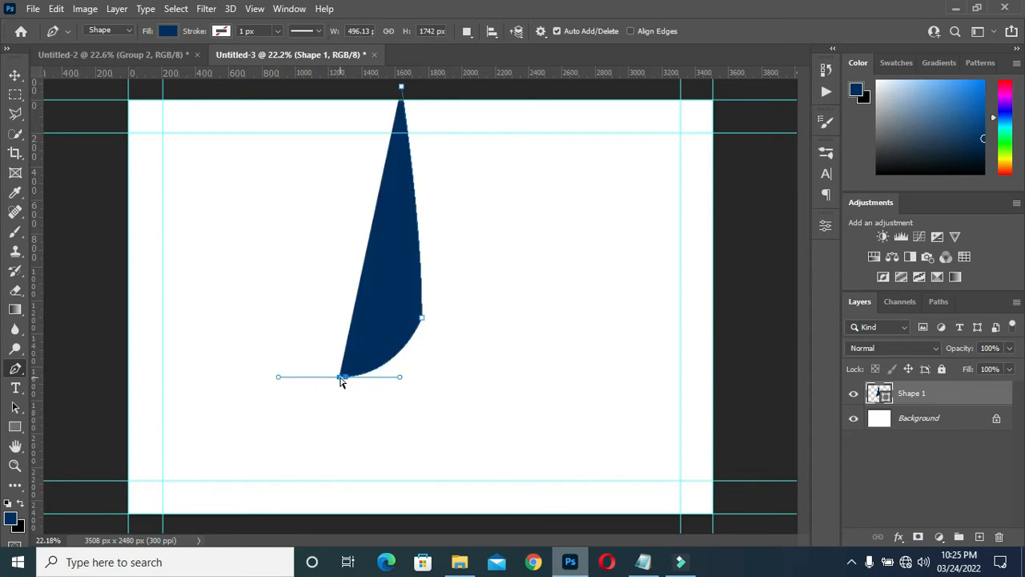
{"action": "left_click_drag", "start_coordinate": [343, 376], "coordinate": [343, 369]}
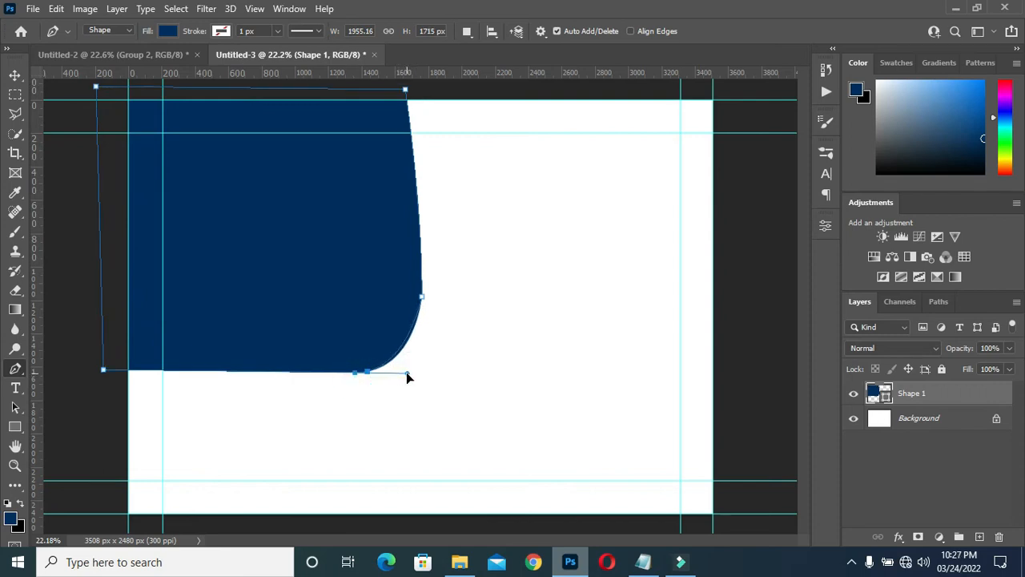
{"action": "left_click_drag", "start_coordinate": [409, 376], "coordinate": [424, 376]}
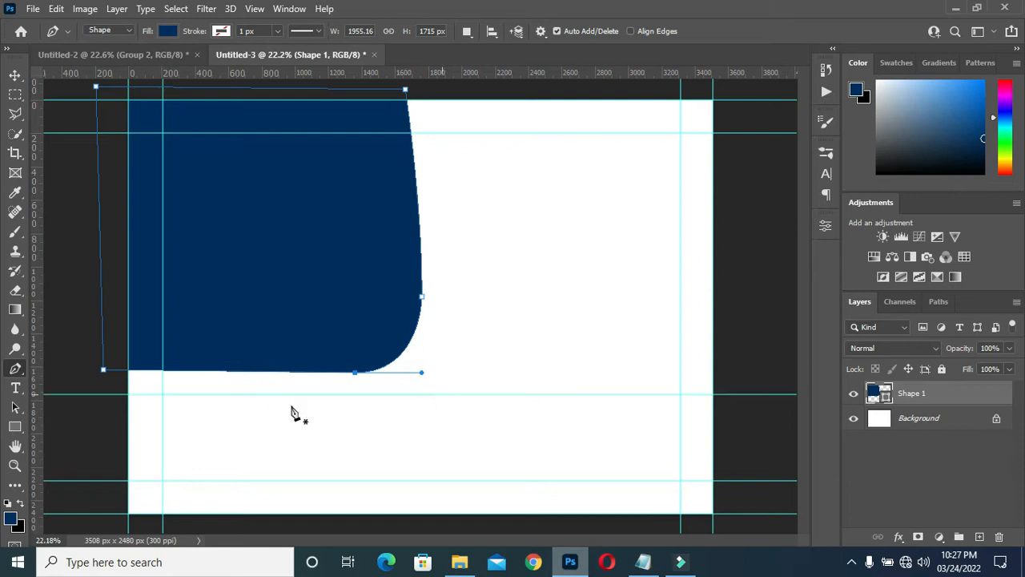
{"action": "mouse_move", "coordinate": [119, 400]}
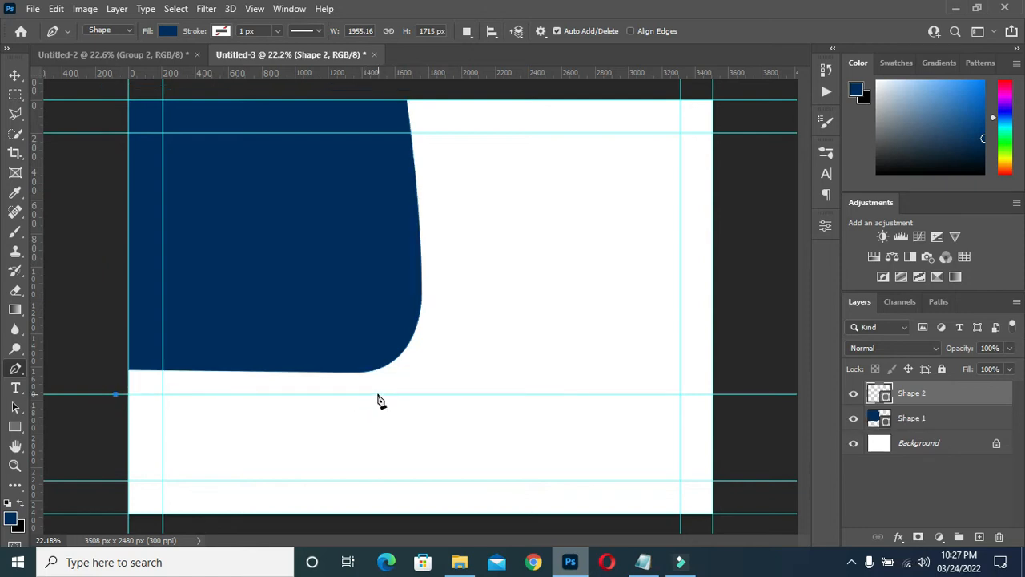
Draw a second dark blue shape along the bottom-left starting at the lower guide, below a white band
{"action": "left_click_drag", "start_coordinate": [115, 394], "coordinate": [375, 394]}
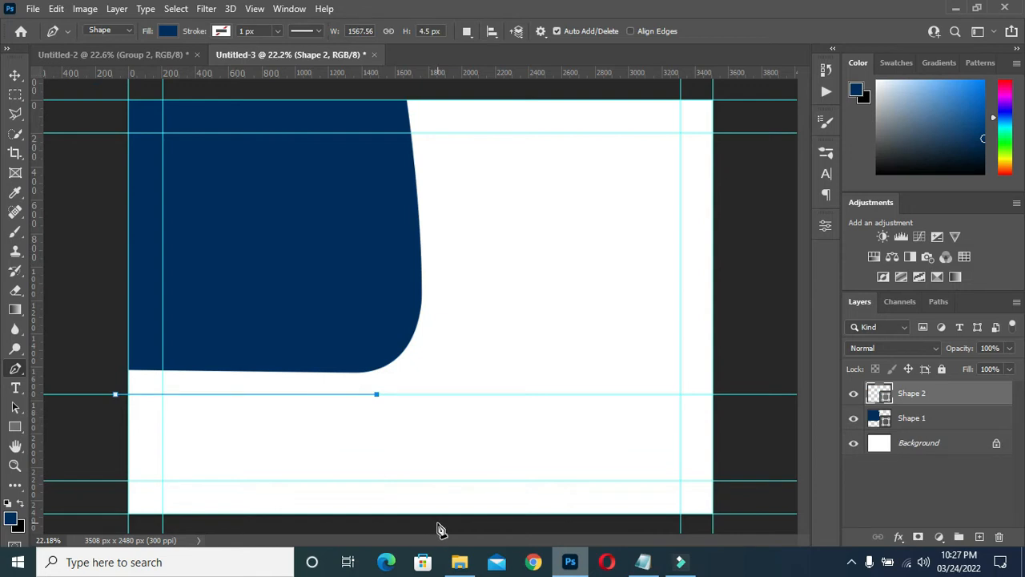
{"action": "left_click_drag", "start_coordinate": [376, 394], "coordinate": [494, 535]}
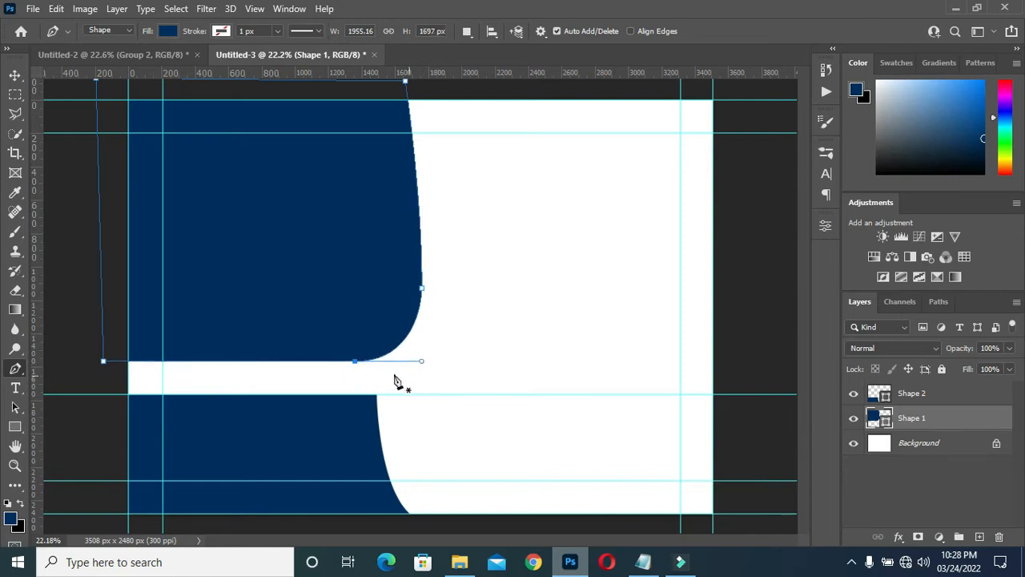
{"action": "mouse_move", "coordinate": [180, 304]}
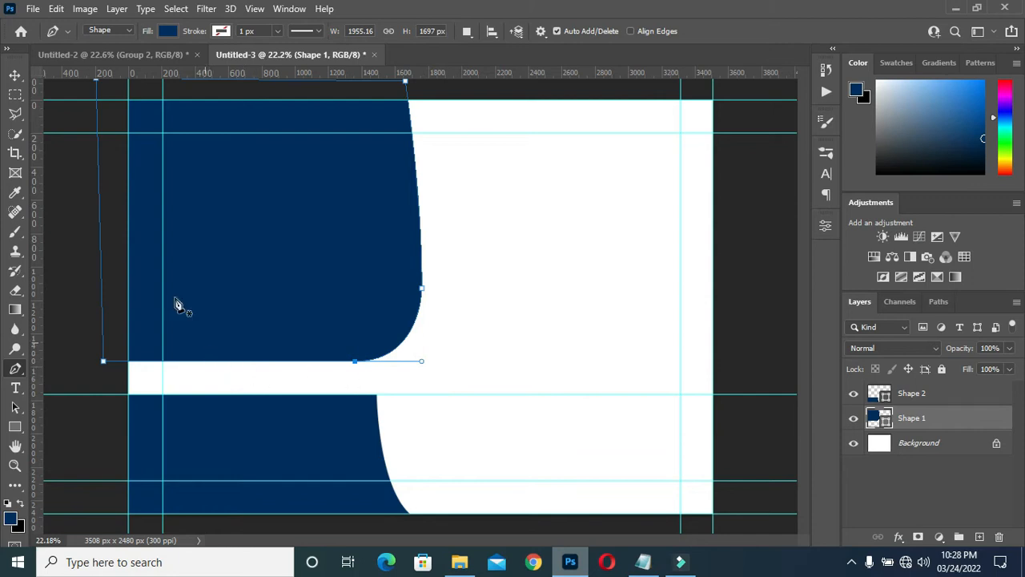
With the Move tool, recolor the shape layers' fill to white #ffffff via the Color Picker
{"action": "left_click", "coordinate": [14, 75]}
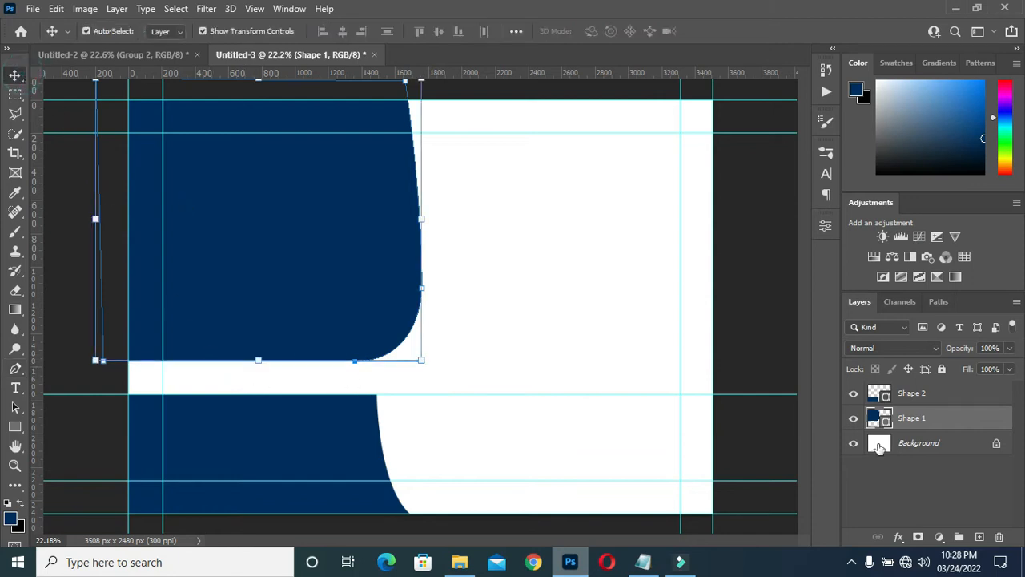
{"action": "left_click", "coordinate": [911, 416]}
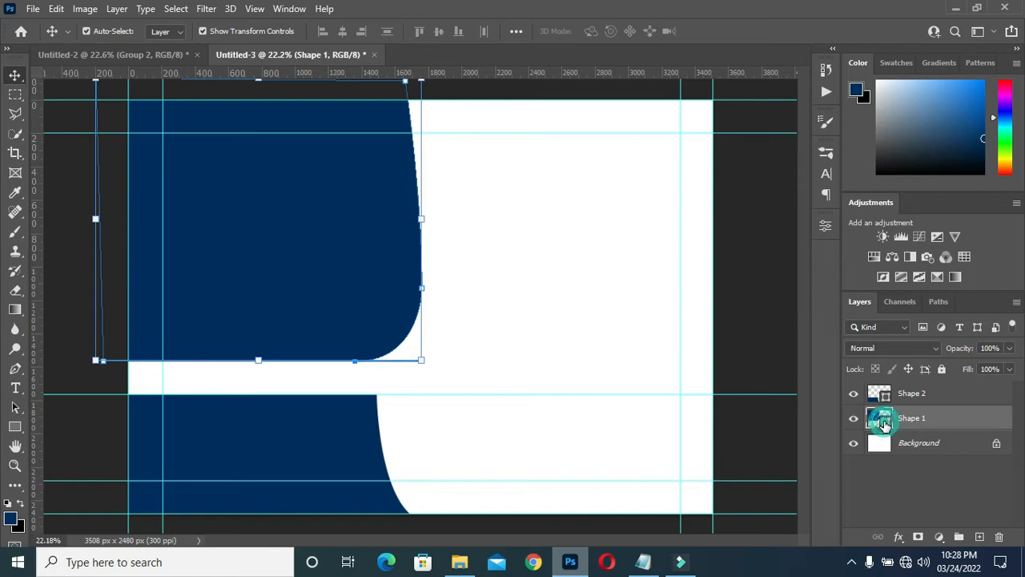
{"action": "double_click", "coordinate": [879, 423]}
{"action": "type", "text": "ffffff"}
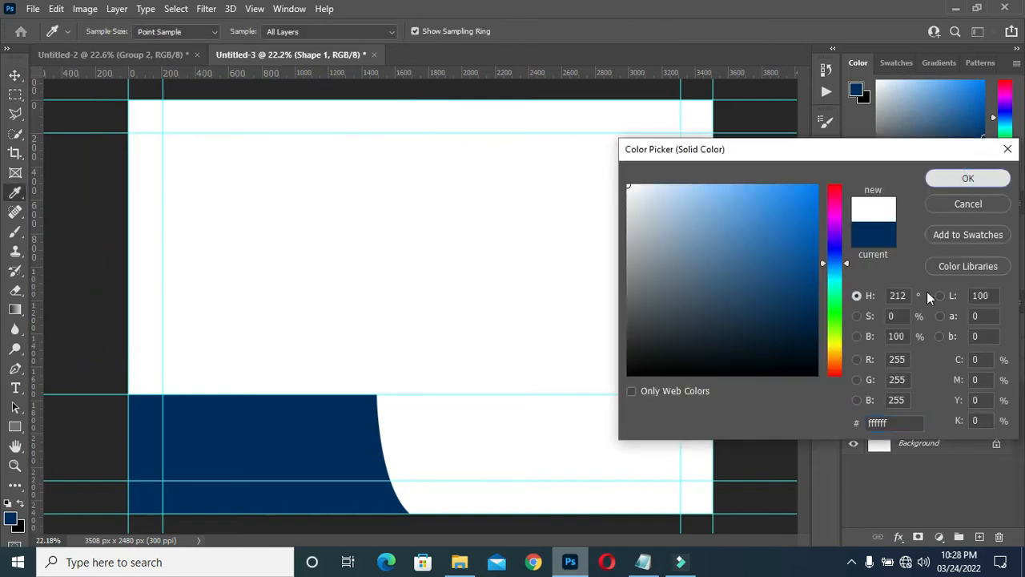
{"action": "left_click", "coordinate": [967, 178]}
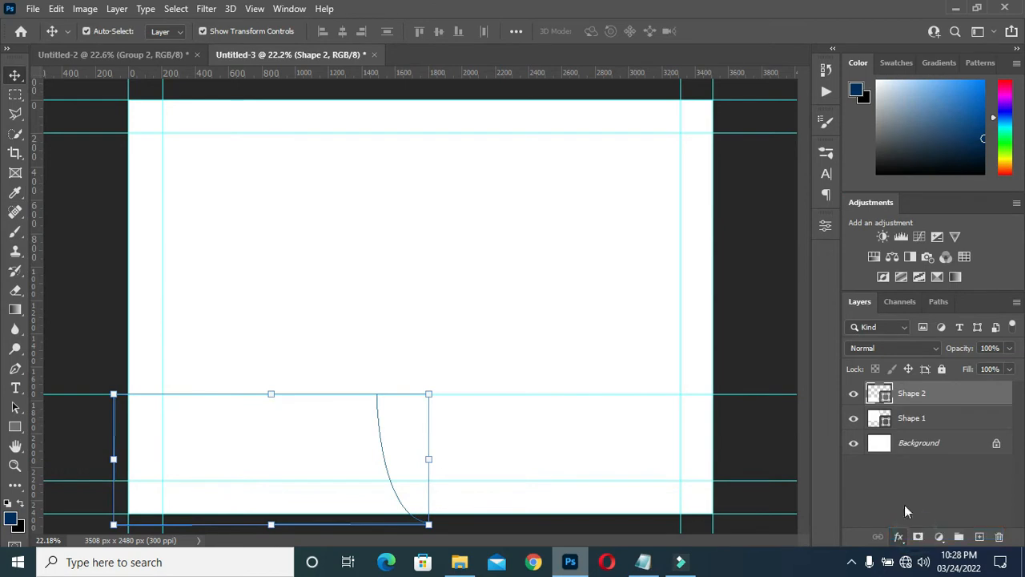
{"action": "mouse_move", "coordinate": [826, 386]}
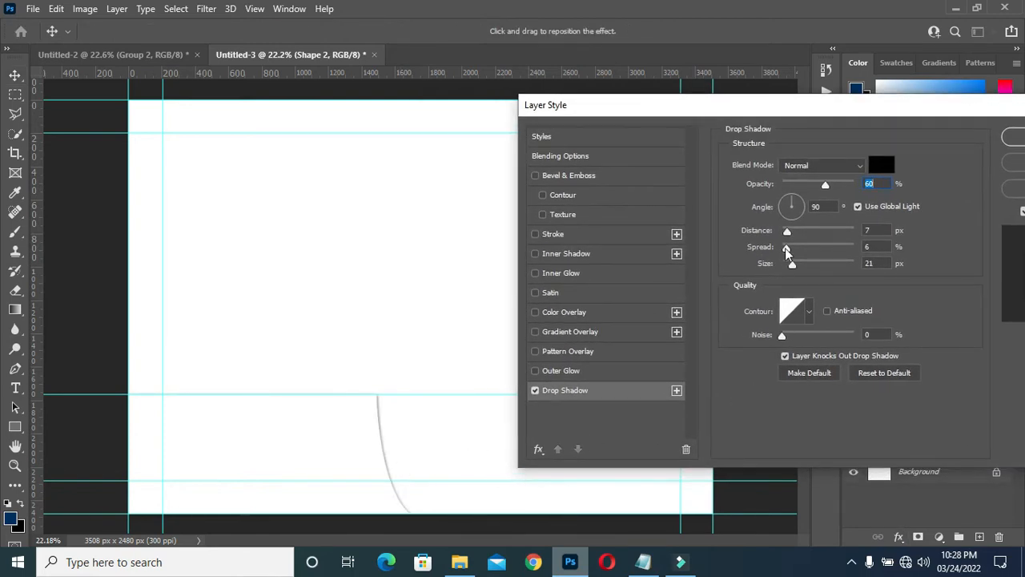
Enlarge the Drop Shadow size for Shape 2 and apply the layer style
{"action": "left_click_drag", "start_coordinate": [792, 262], "coordinate": [797, 263]}
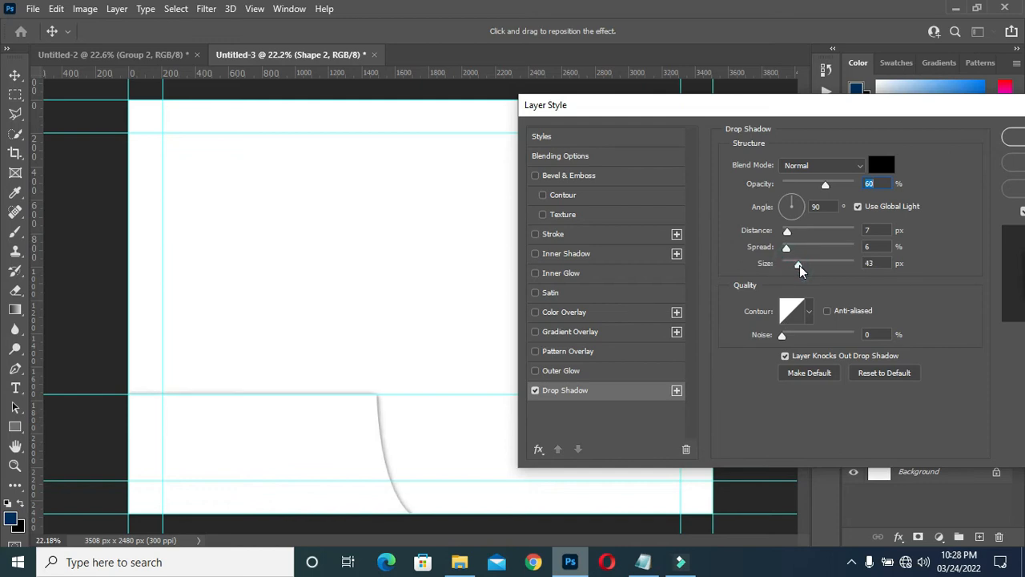
{"action": "left_click_drag", "start_coordinate": [797, 262], "coordinate": [801, 263]}
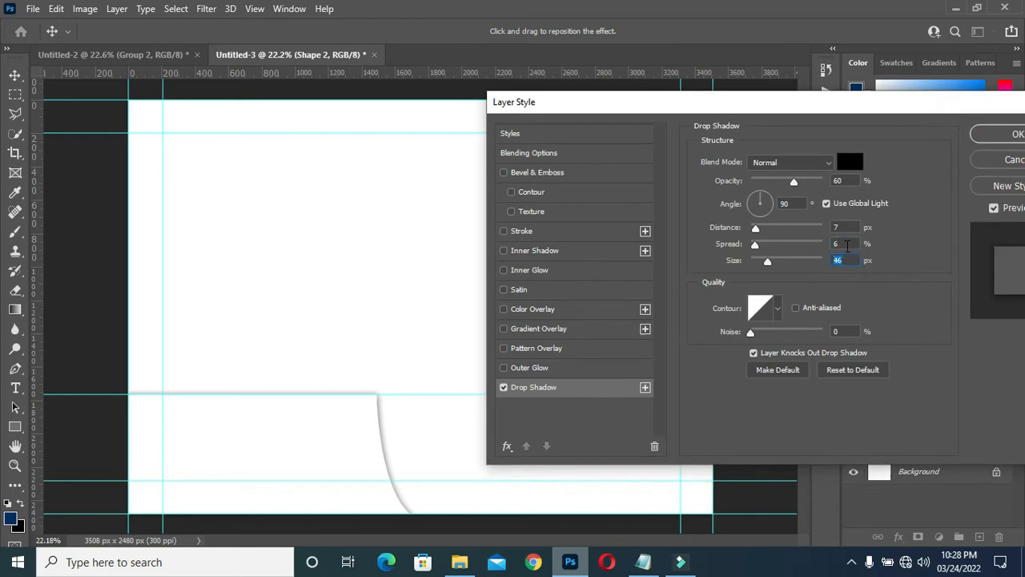
{"action": "left_click", "coordinate": [846, 244]}
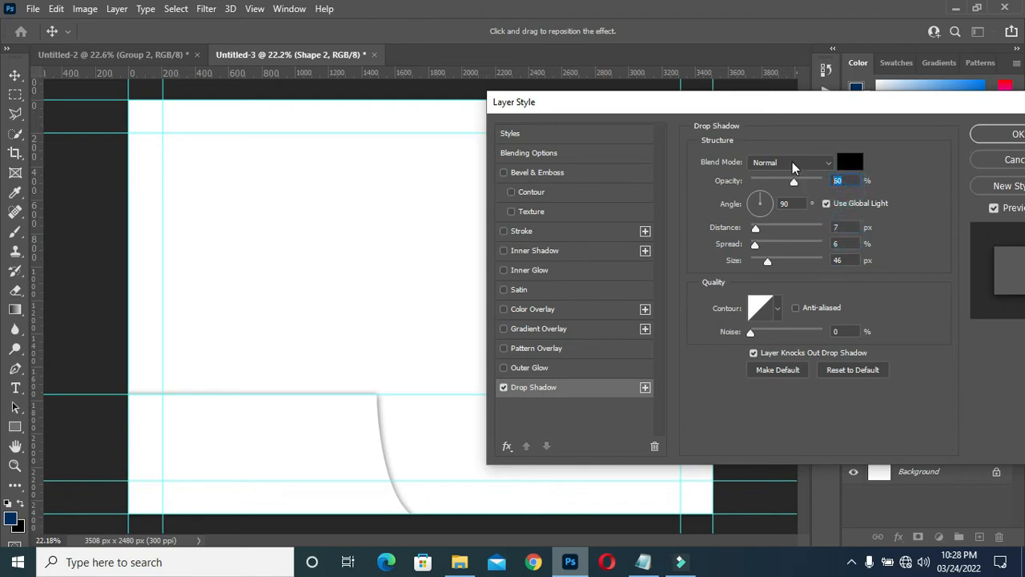
{"action": "mouse_move", "coordinate": [801, 164]}
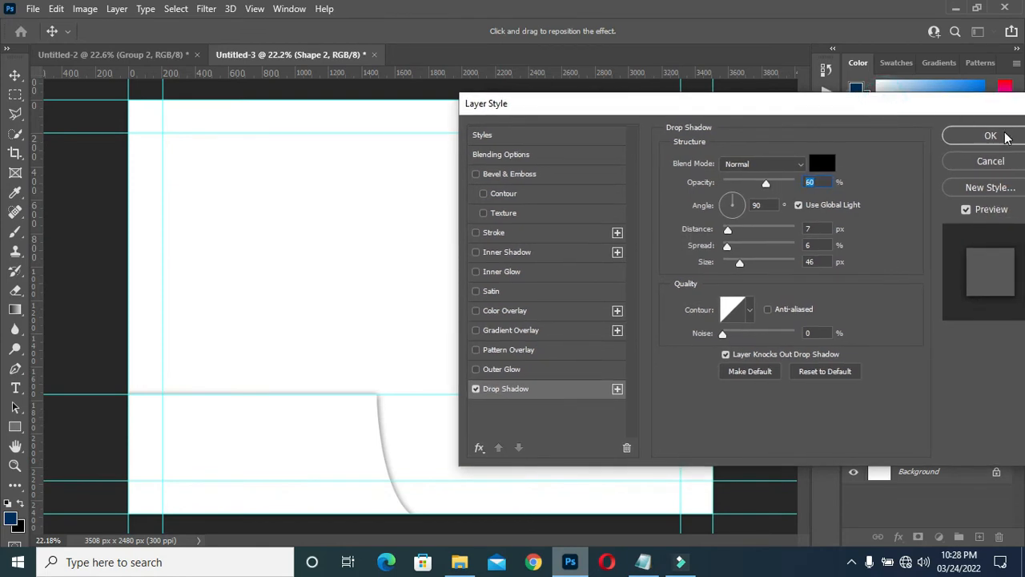
{"action": "left_click", "coordinate": [990, 135]}
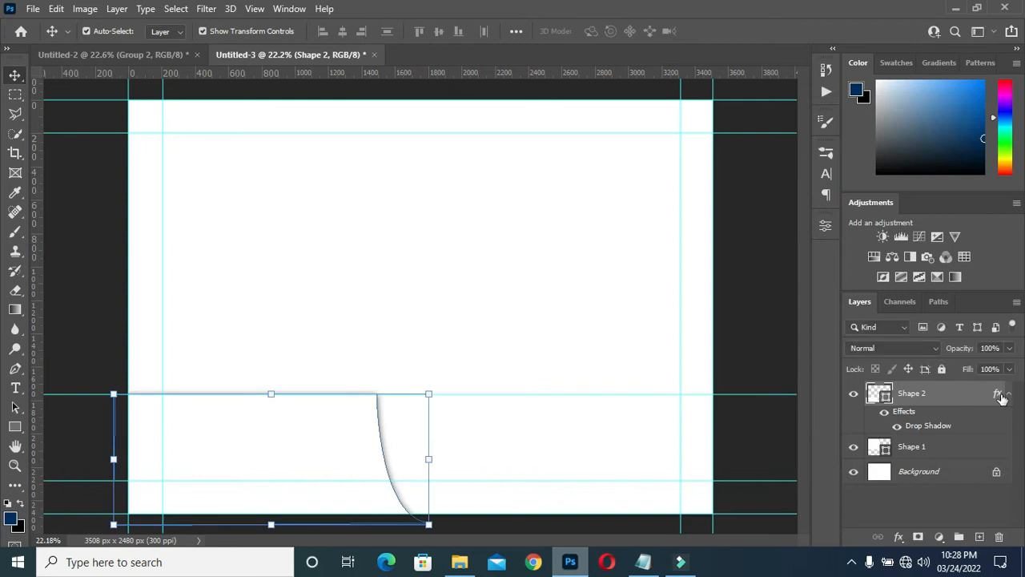
Select the upper white panel's Shape 1 layer in the Layers panel
{"action": "left_click", "coordinate": [1000, 398]}
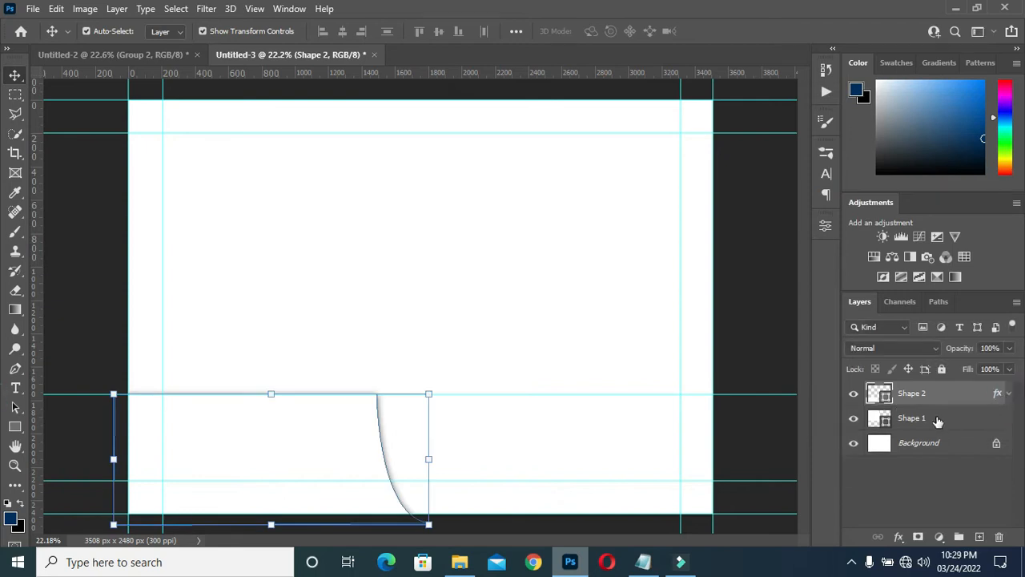
{"action": "left_click", "coordinate": [914, 417]}
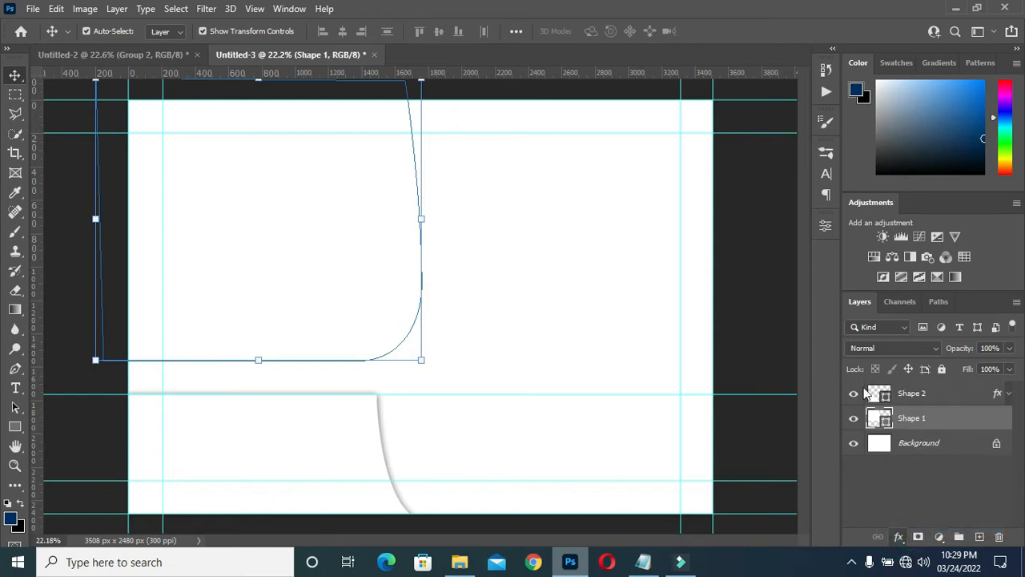
{"action": "mouse_move", "coordinate": [841, 242]}
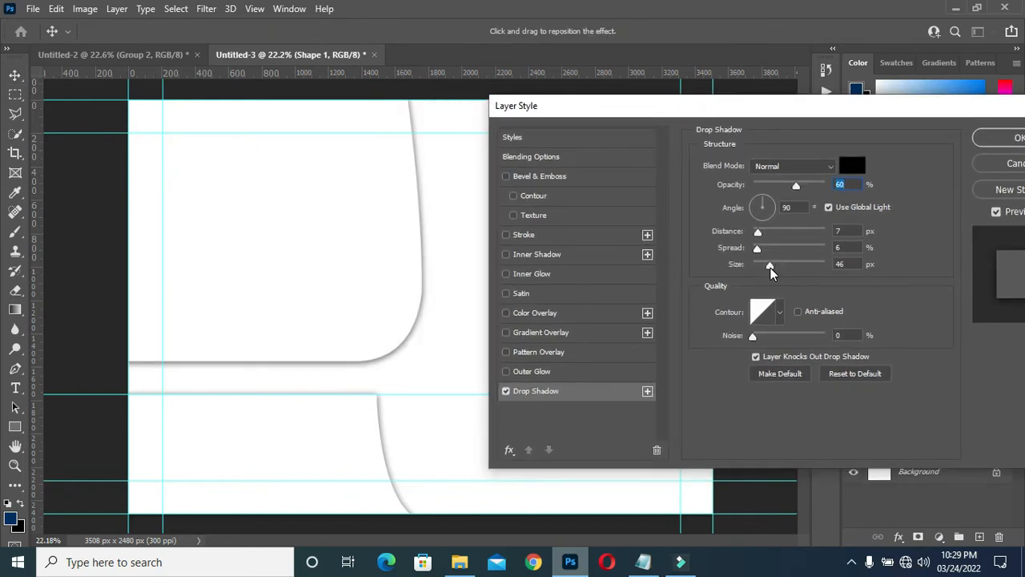
Set Shape 1's drop shadow size to 25 px and angle to 125 degrees
{"action": "left_click_drag", "start_coordinate": [771, 264], "coordinate": [762, 264]}
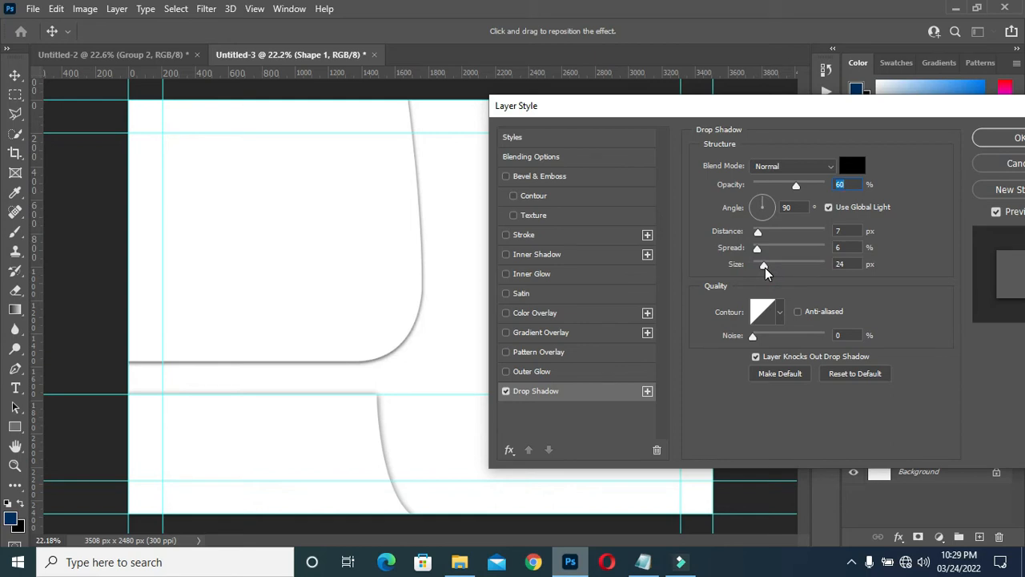
{"action": "left_click_drag", "start_coordinate": [763, 266], "coordinate": [759, 266]}
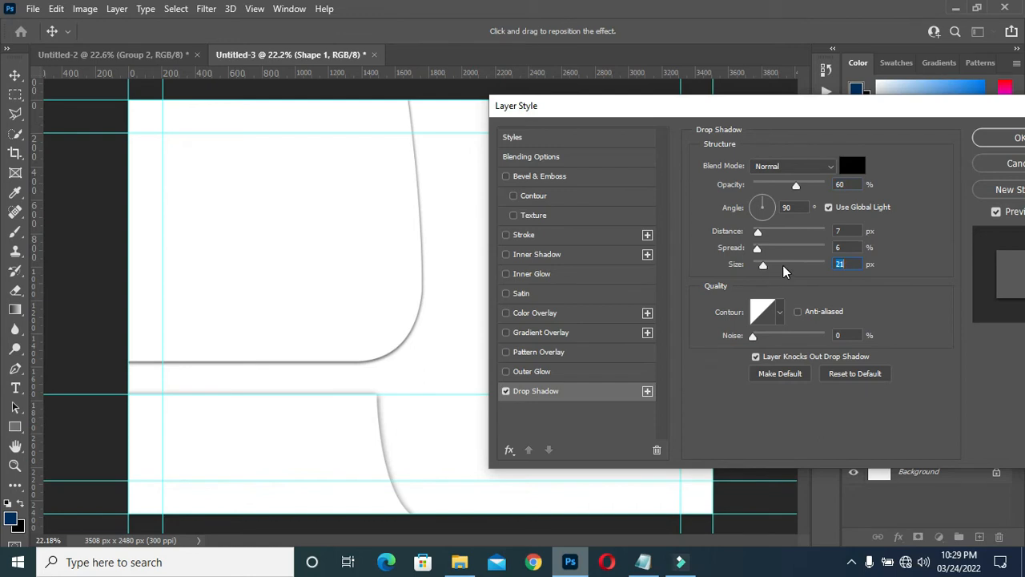
{"action": "mouse_move", "coordinate": [762, 202]}
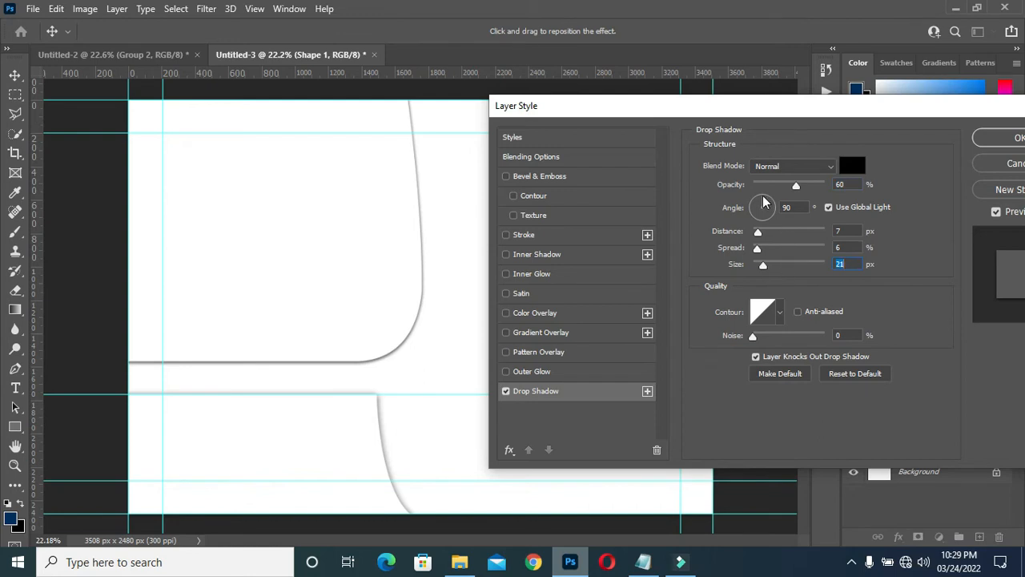
{"action": "left_click_drag", "start_coordinate": [763, 205], "coordinate": [769, 199]}
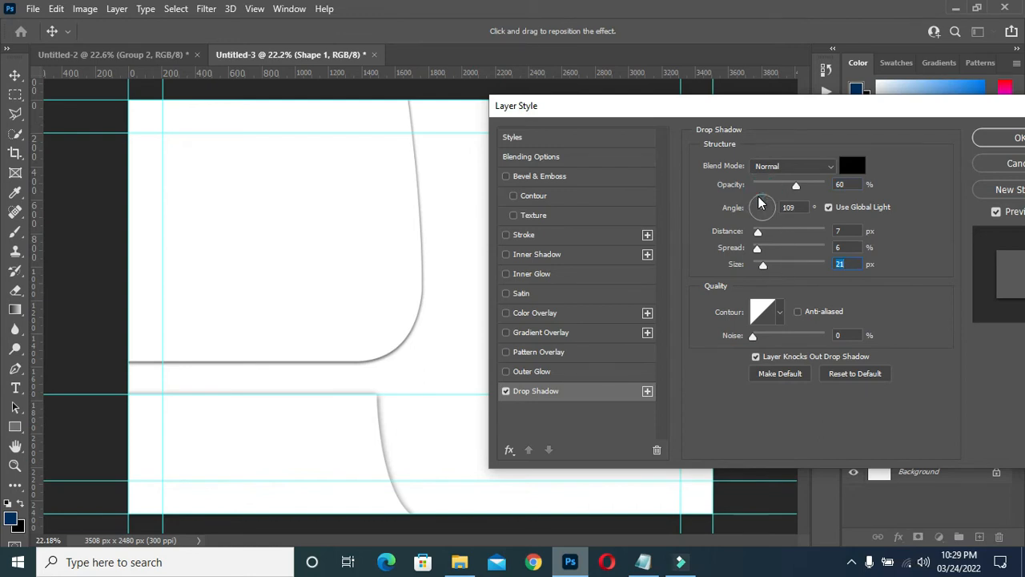
{"action": "left_click_drag", "start_coordinate": [759, 200], "coordinate": [763, 197]}
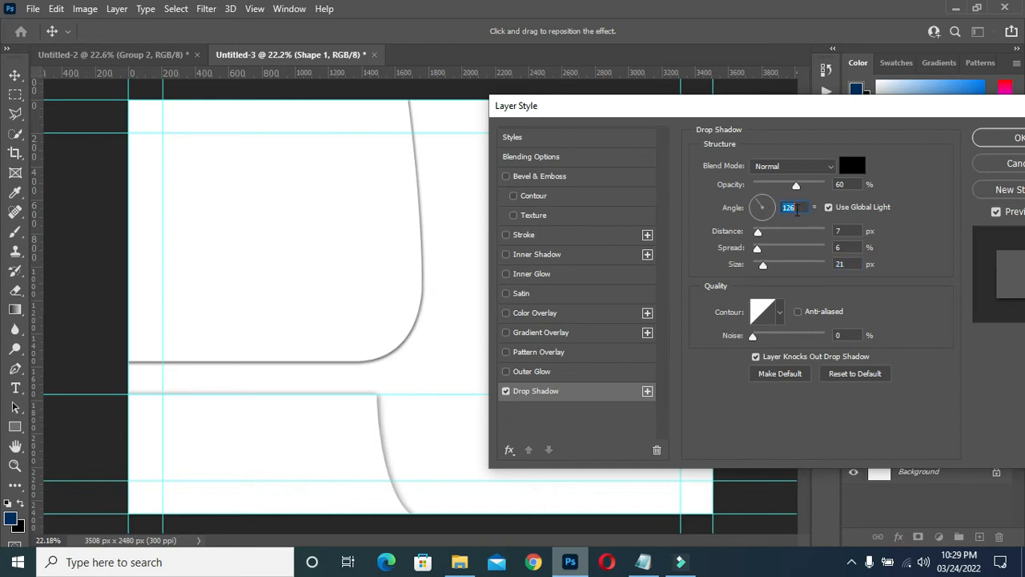
{"action": "type", "text": "12"}
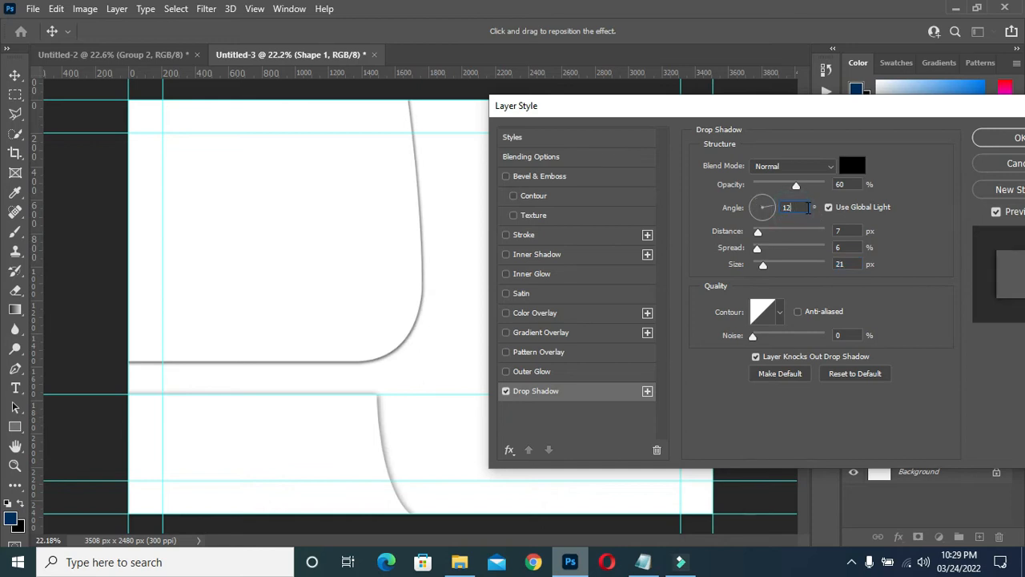
{"action": "type", "text": "125"}
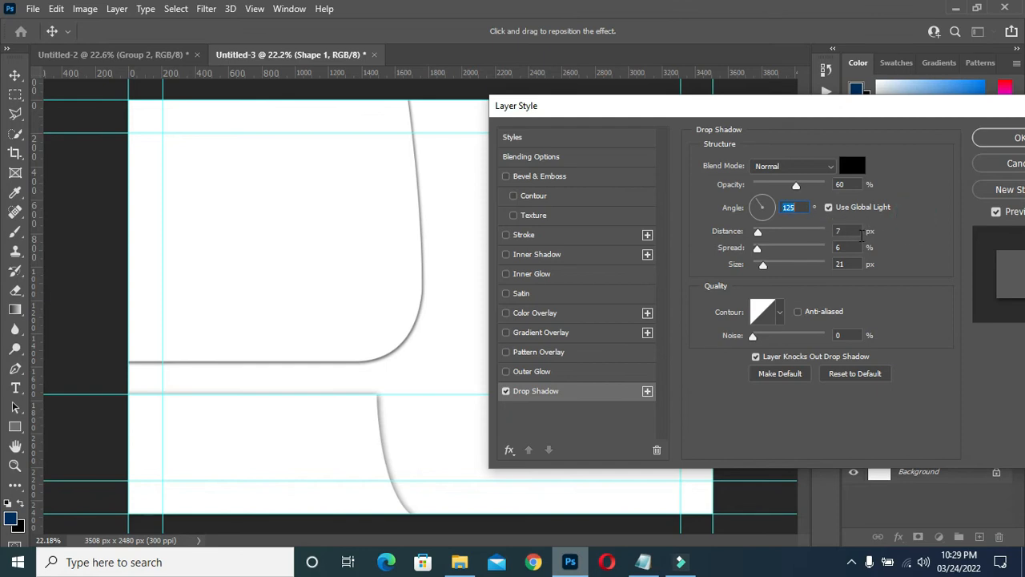
{"action": "mouse_move", "coordinate": [775, 276]}
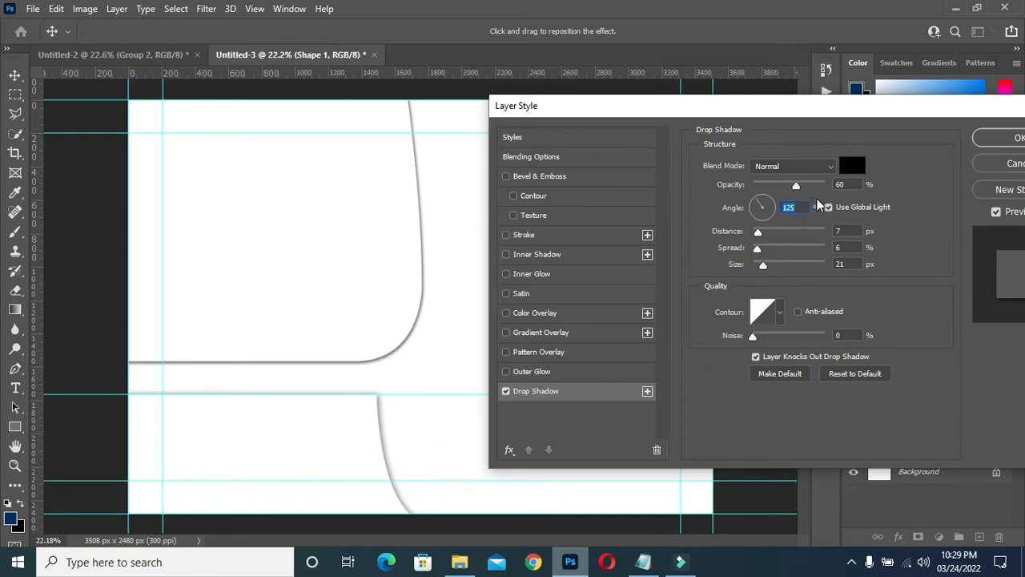
Set the shadow distance 5 and spread 4, then apply the drop shadow
{"action": "left_click", "coordinate": [847, 230]}
{"action": "type", "text": "5"}
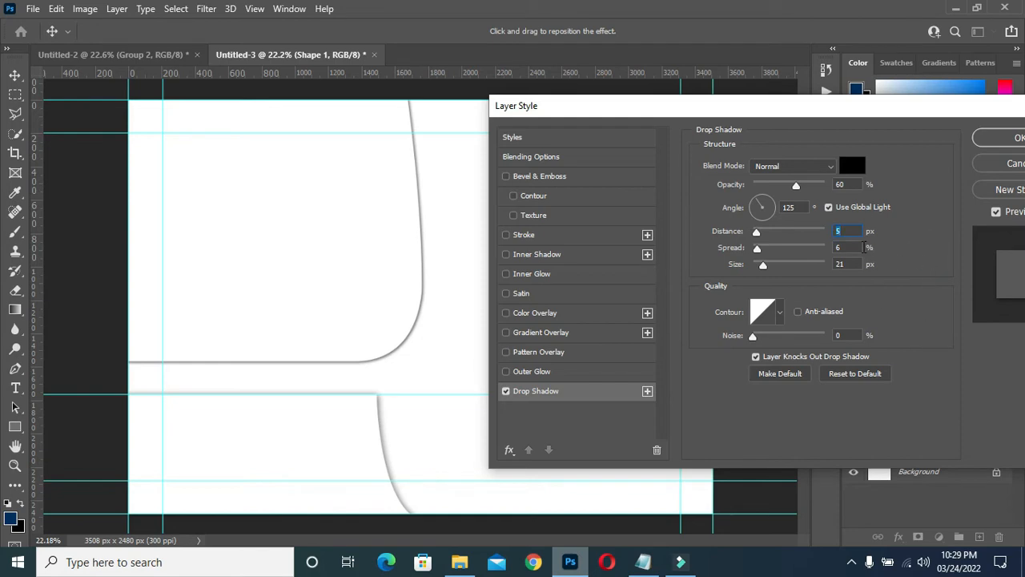
{"action": "left_click", "coordinate": [846, 247]}
{"action": "type", "text": "4"}
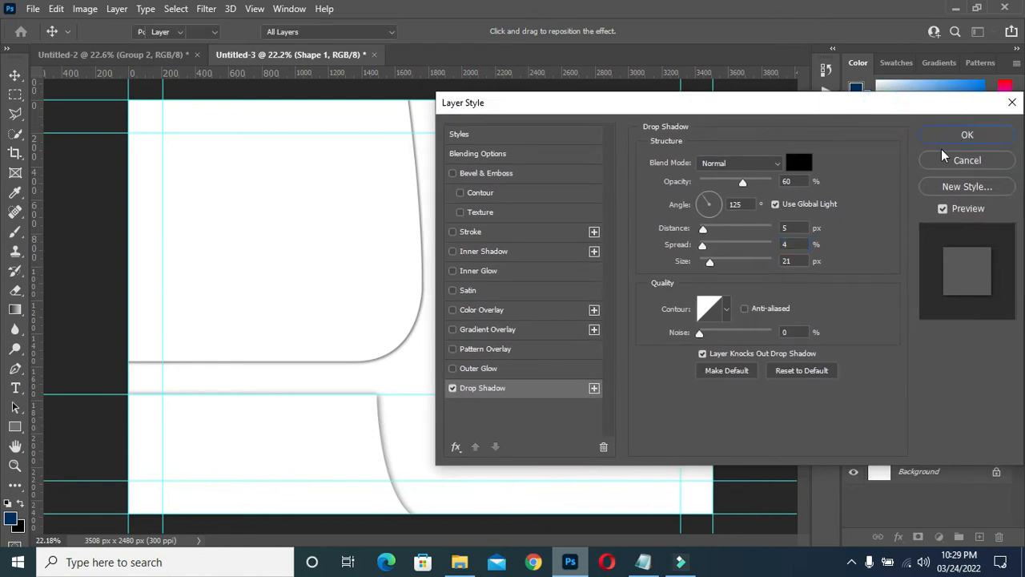
{"action": "left_click", "coordinate": [968, 135]}
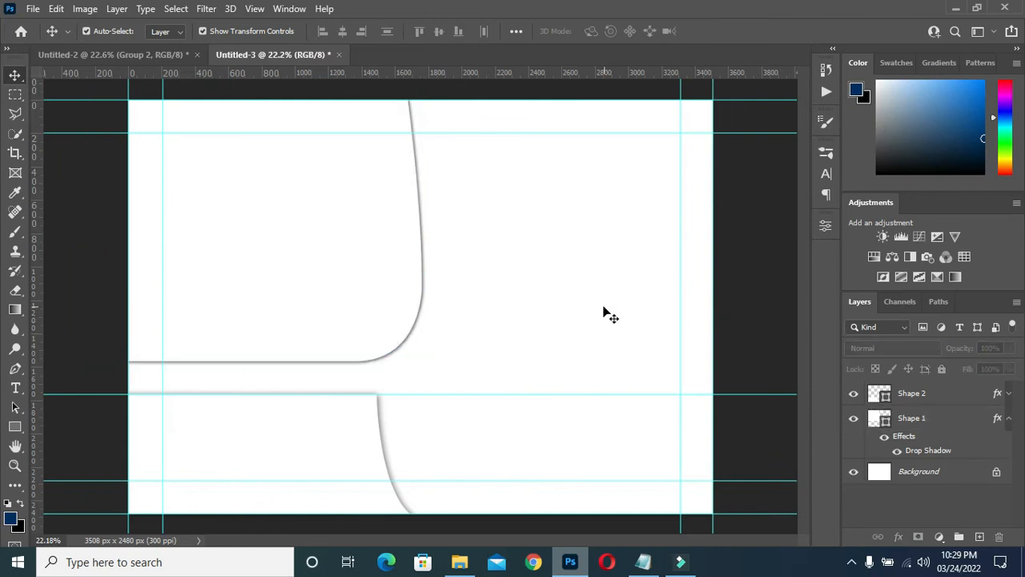
{"action": "mouse_move", "coordinate": [1009, 420]}
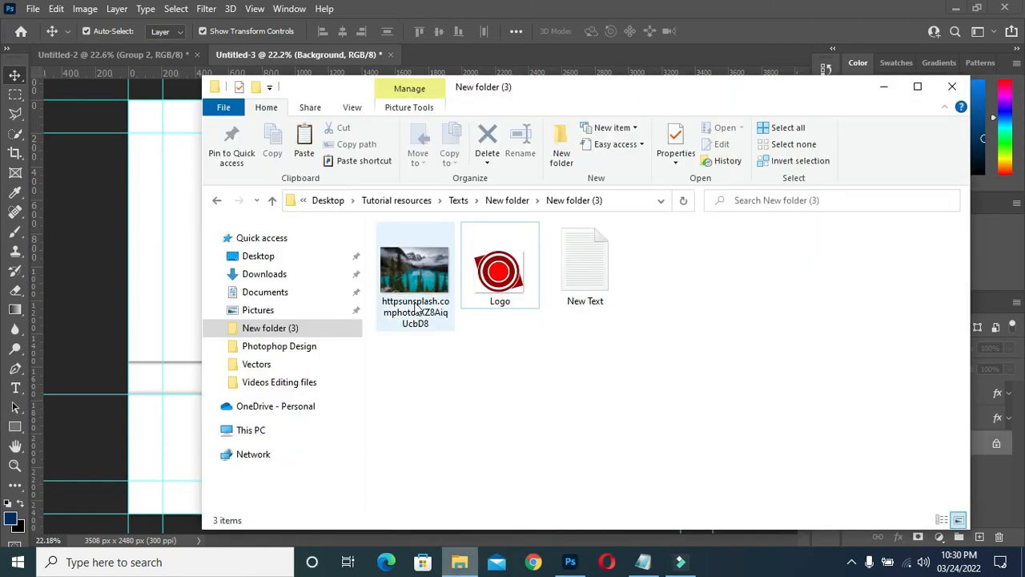
Pick the mountain lake photo in the New folder (3) resources folder
{"action": "left_click", "coordinate": [414, 273]}
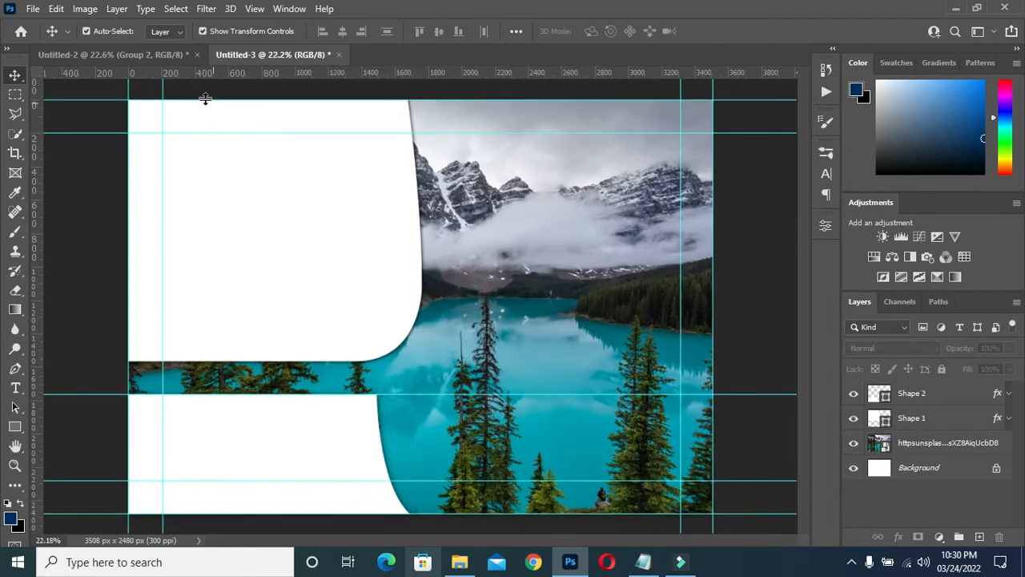
{"action": "mouse_move", "coordinate": [125, 54]}
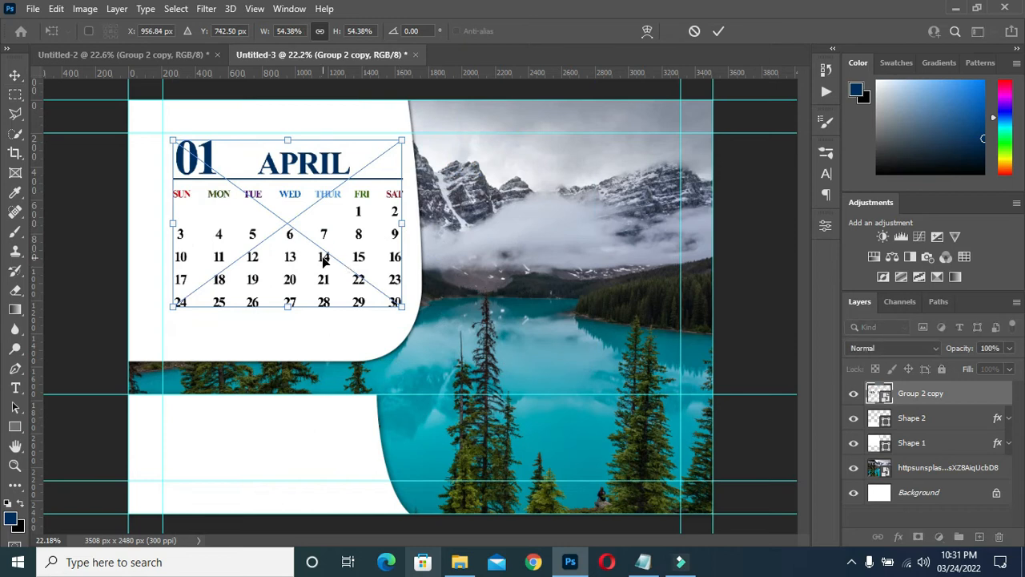
Position the April calendar in the upper white panel and widen Shape 1 with Free Transform
{"action": "left_click_drag", "start_coordinate": [324, 258], "coordinate": [319, 288]}
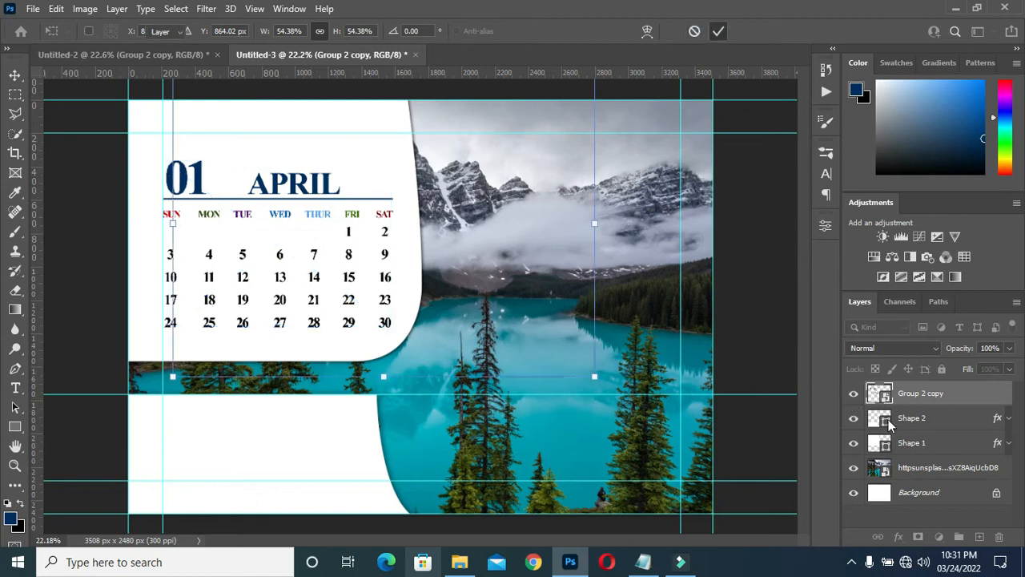
{"action": "mouse_move", "coordinate": [903, 426]}
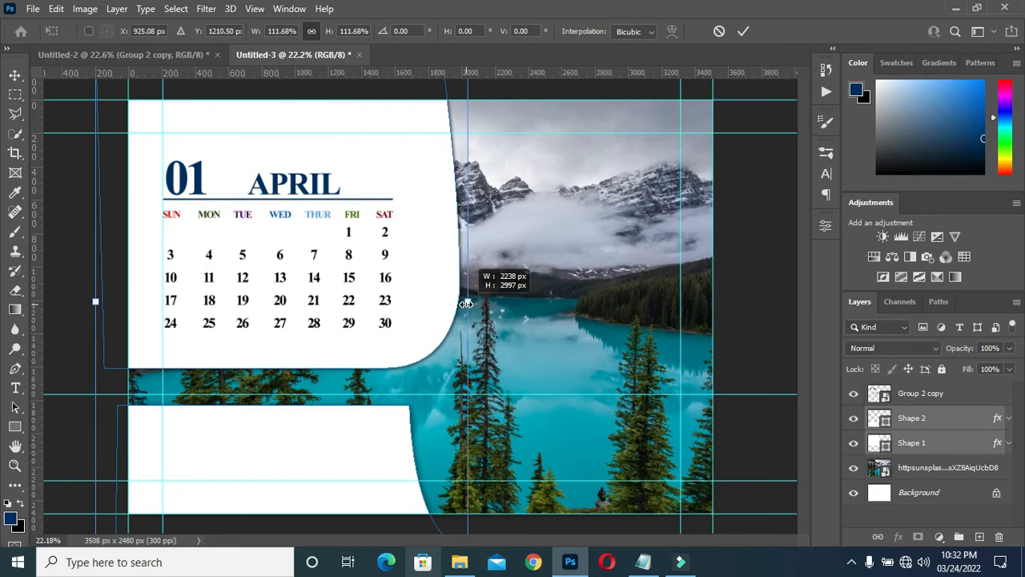
{"action": "left_click_drag", "start_coordinate": [466, 304], "coordinate": [478, 306]}
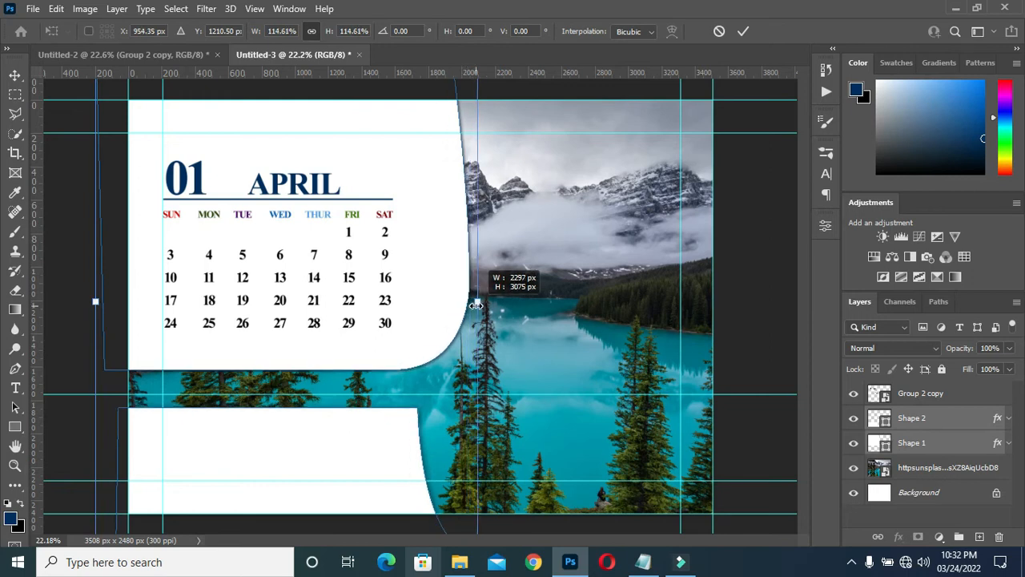
{"action": "left_click", "coordinate": [743, 32]}
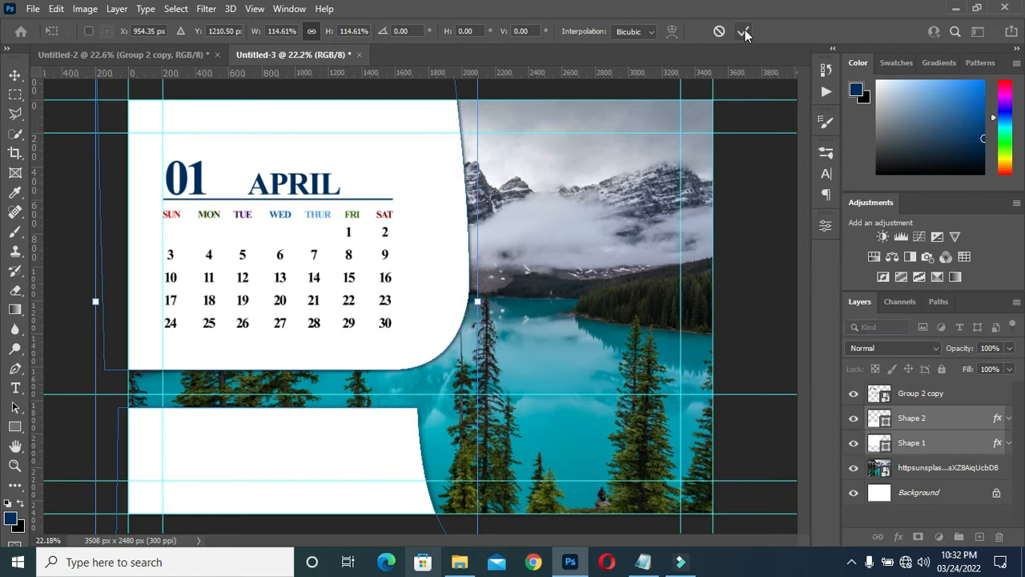
Scale the calendar grid up to fill the widened panel and commit the transform
{"action": "left_click", "coordinate": [744, 32]}
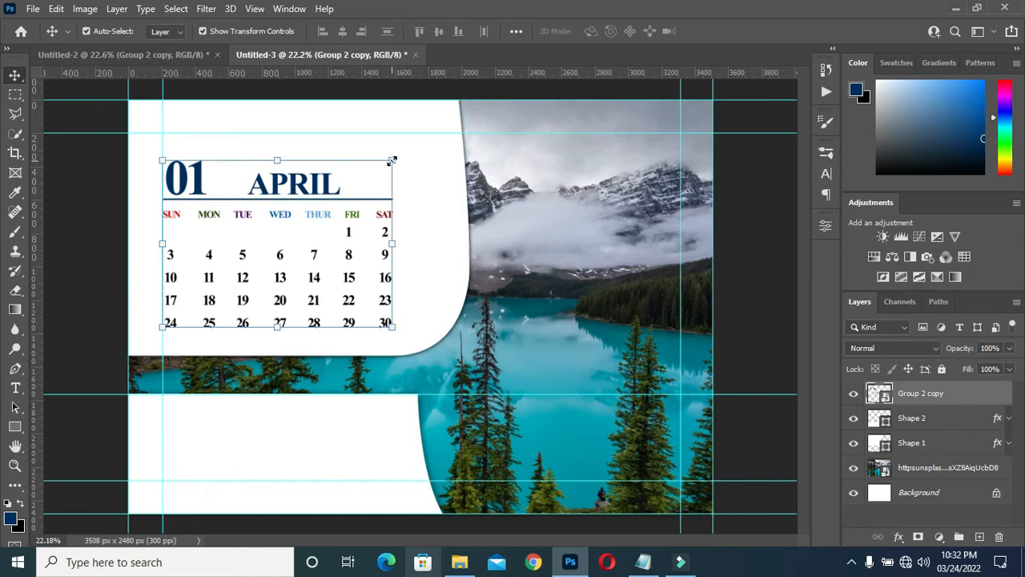
{"action": "left_click_drag", "start_coordinate": [392, 160], "coordinate": [420, 134]}
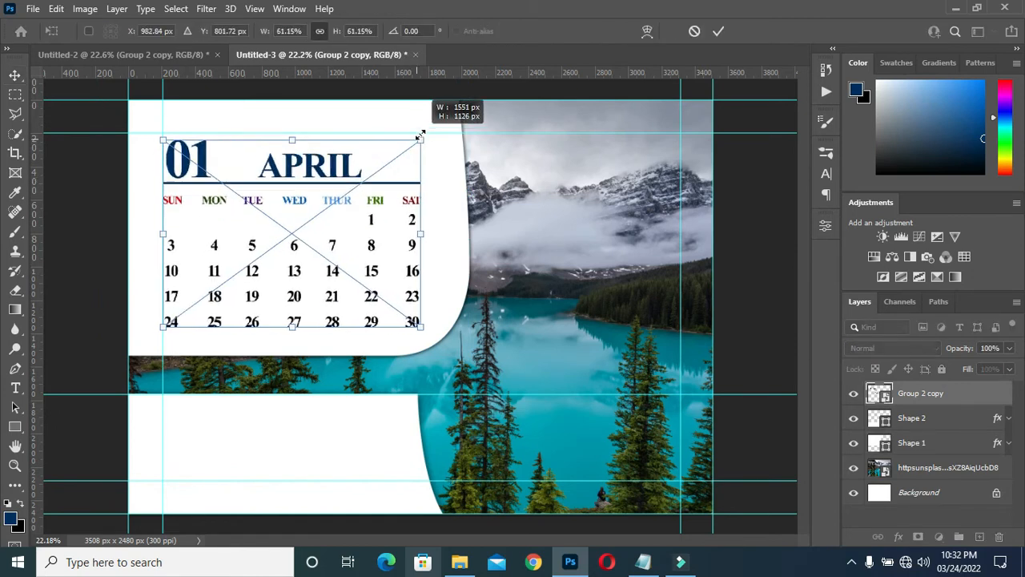
{"action": "left_click_drag", "start_coordinate": [423, 138], "coordinate": [430, 130]}
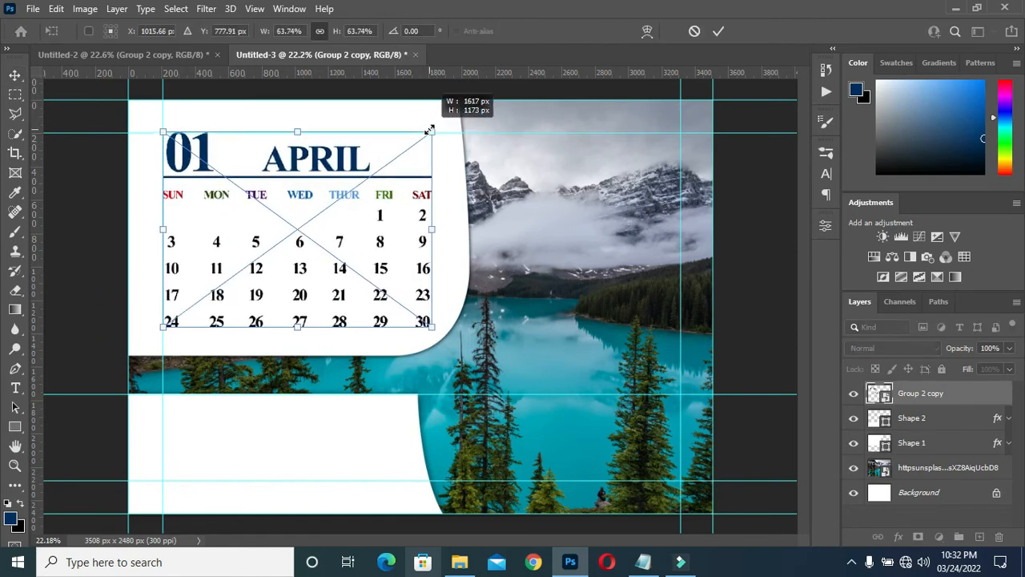
{"action": "left_click_drag", "start_coordinate": [431, 132], "coordinate": [431, 135]}
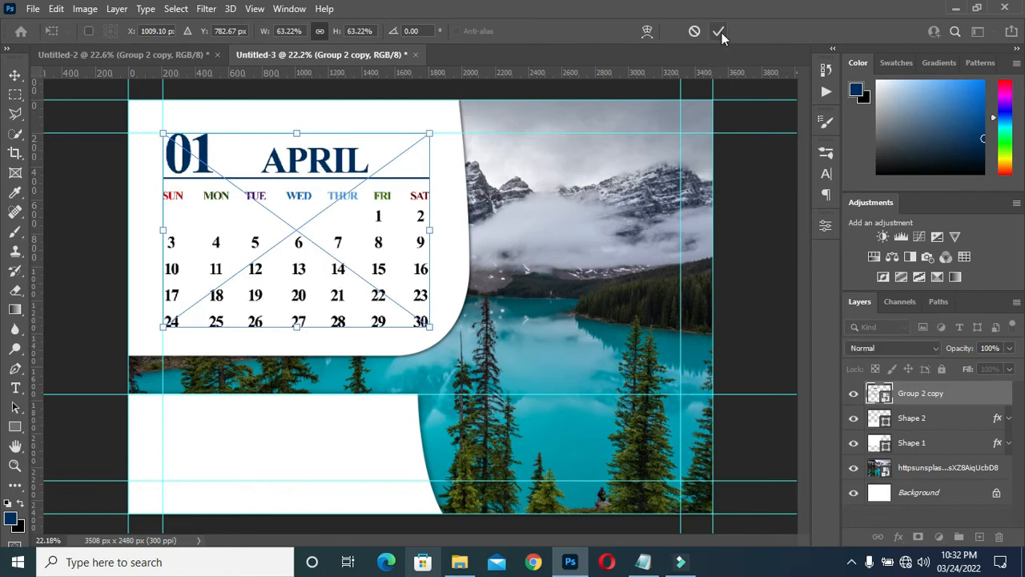
{"action": "left_click", "coordinate": [718, 32]}
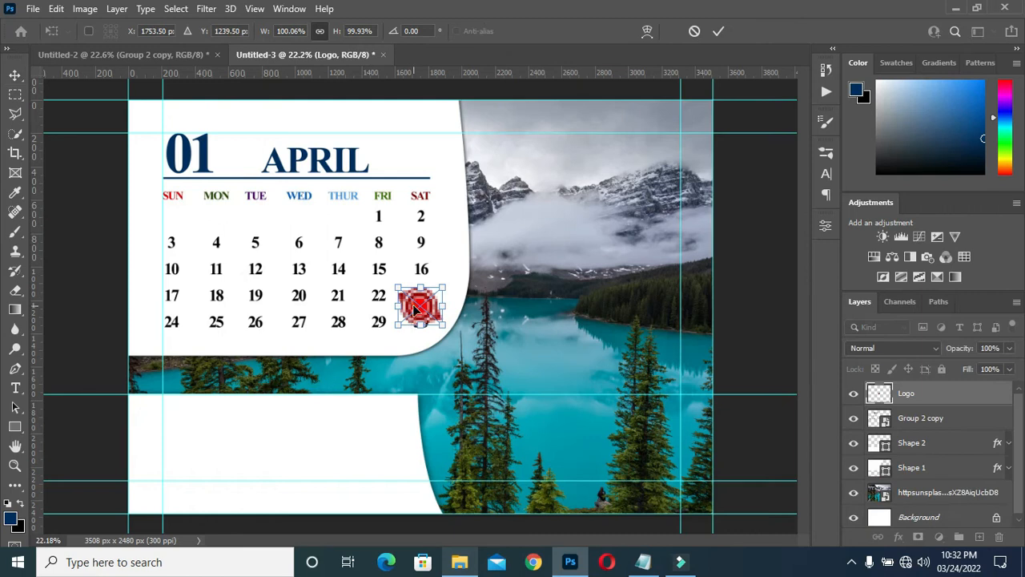
Move the red logo into the lower white band, rotate it at an angle and commit
{"action": "left_click_drag", "start_coordinate": [420, 307], "coordinate": [290, 423]}
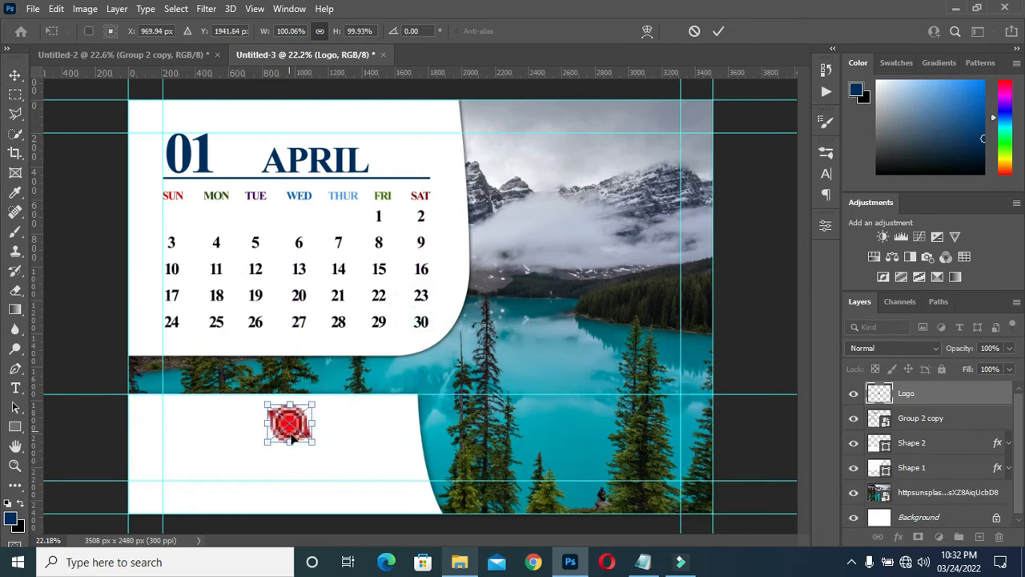
{"action": "left_click_drag", "start_coordinate": [312, 409], "coordinate": [327, 446]}
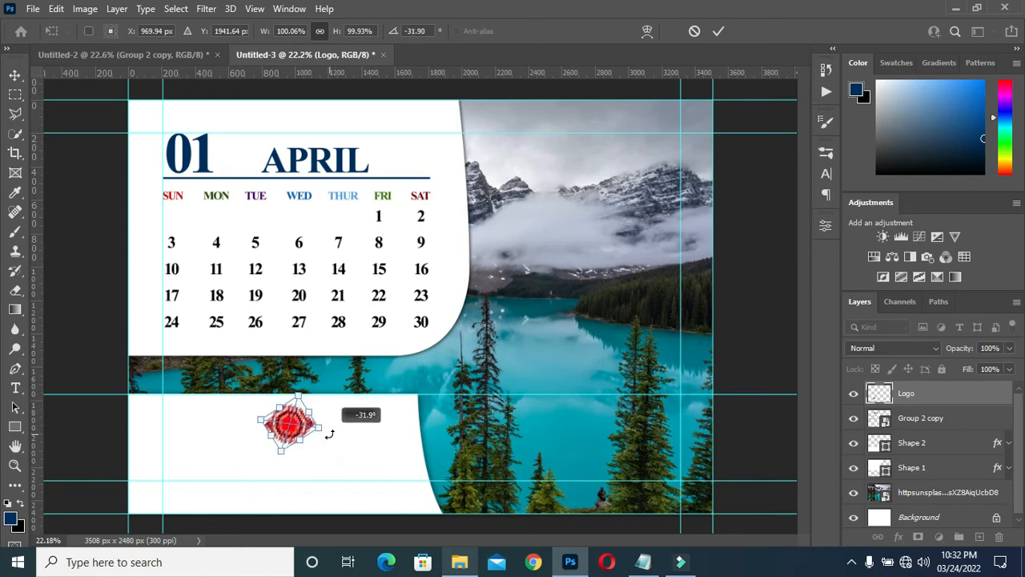
{"action": "left_click", "coordinate": [718, 31]}
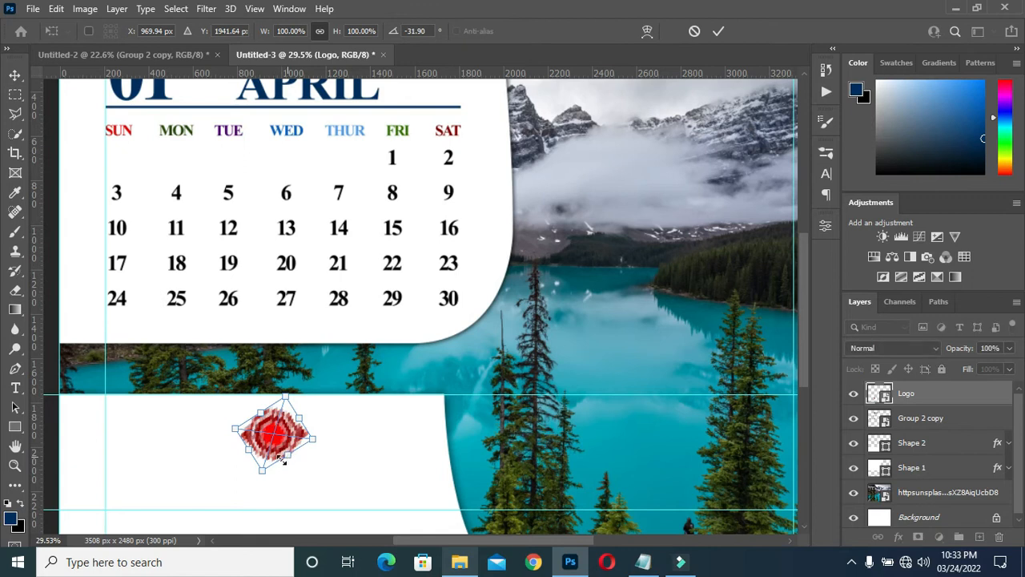
{"action": "left_click_drag", "start_coordinate": [264, 467], "coordinate": [266, 456]}
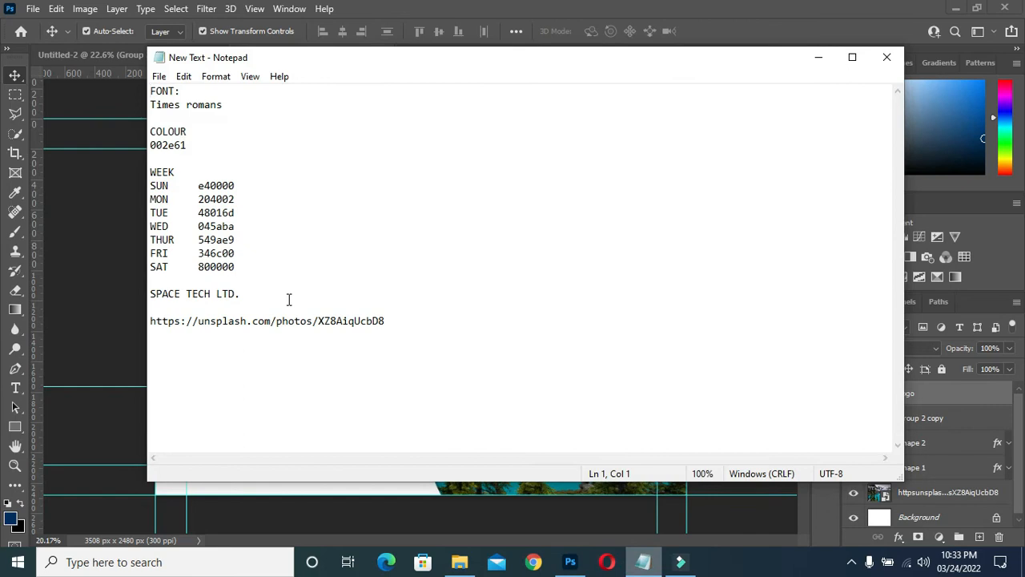
Select the SPACE TECH LTD. company name line in the Notepad notes
{"action": "triple_click", "coordinate": [192, 293]}
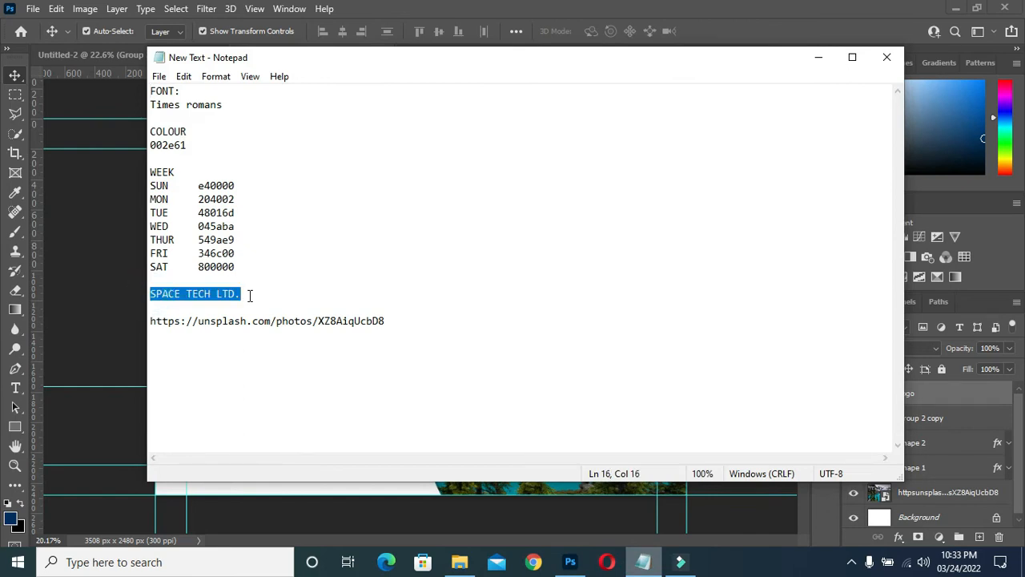
{"action": "mouse_move", "coordinate": [583, 129]}
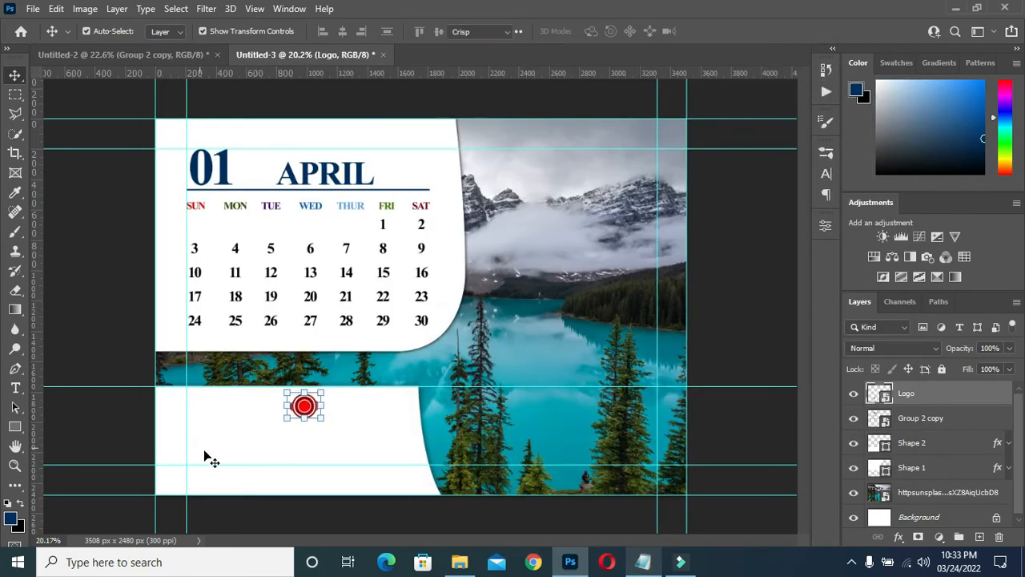
Add the text 'SPACE TECH LTD.' beneath the red logo in the lower white band
{"action": "left_click", "coordinate": [15, 386]}
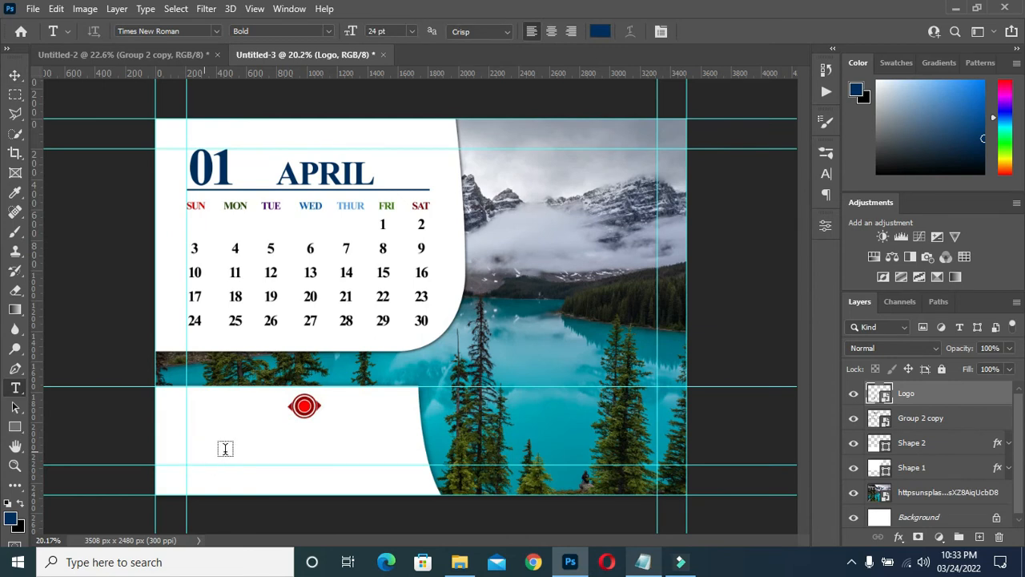
{"action": "left_click", "coordinate": [240, 447]}
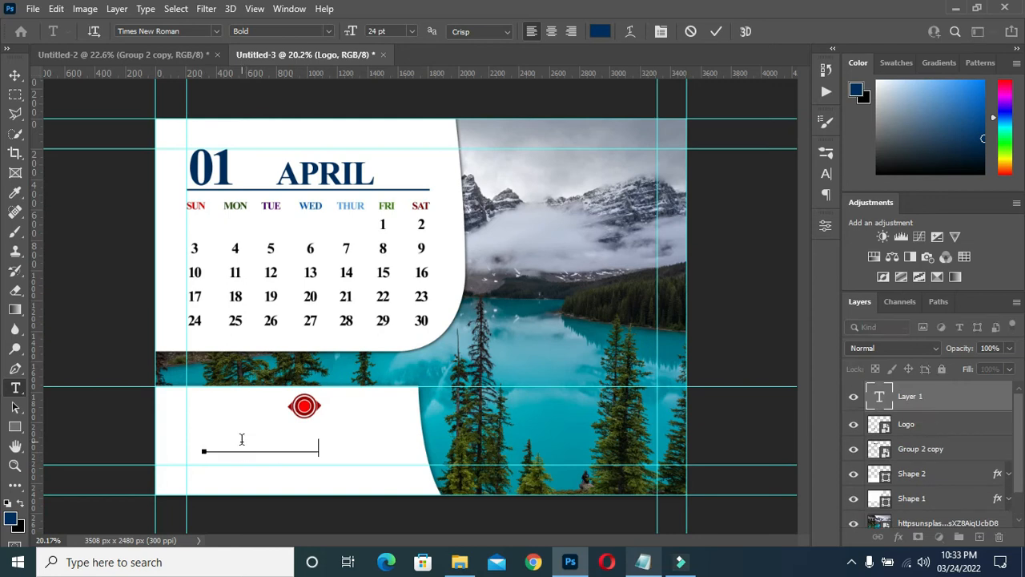
{"action": "type", "text": "SPACE TECH LTD."}
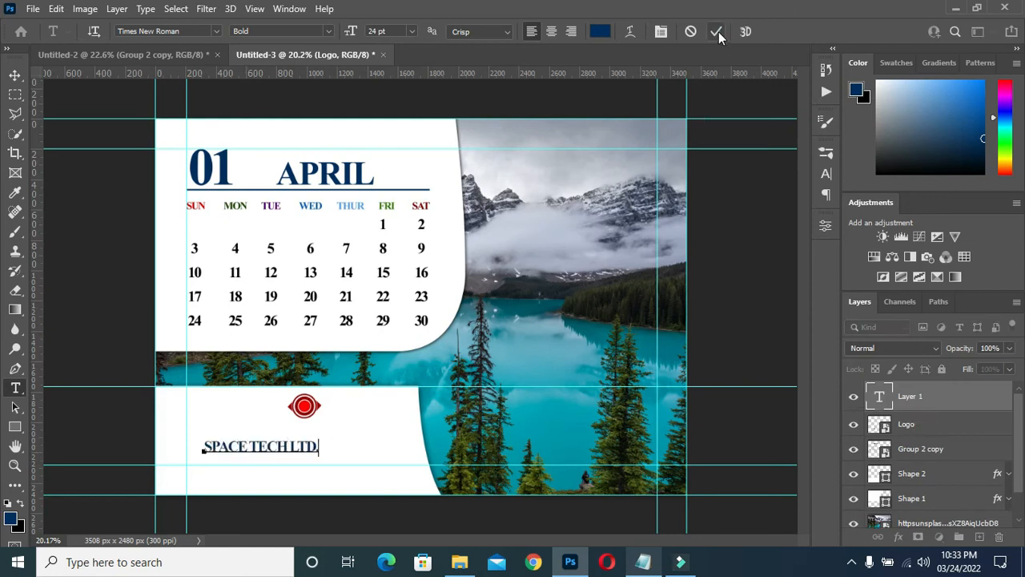
{"action": "left_click", "coordinate": [718, 32]}
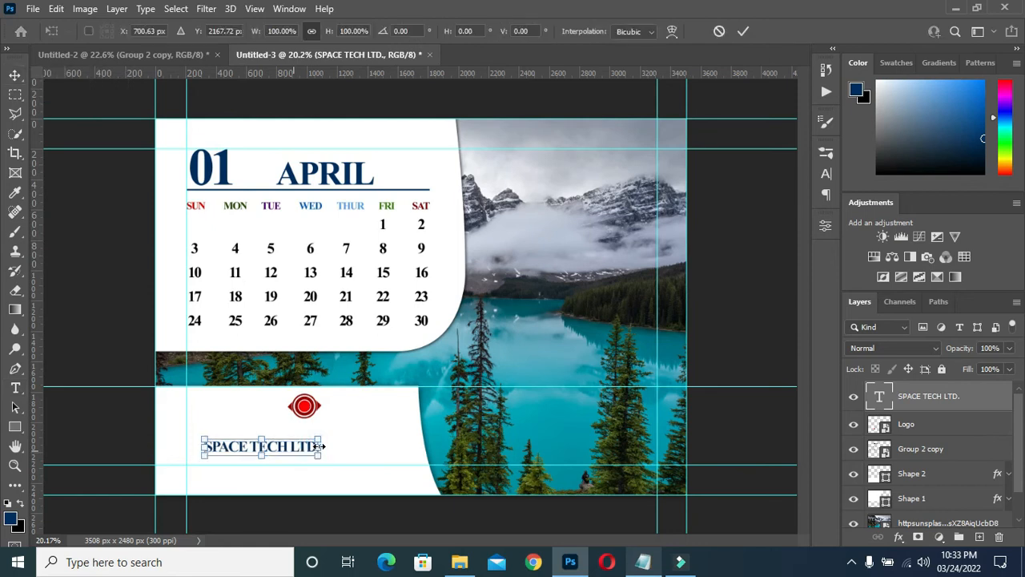
Enlarge the company name and centre it beneath the logo
{"action": "left_click_drag", "start_coordinate": [321, 445], "coordinate": [378, 453]}
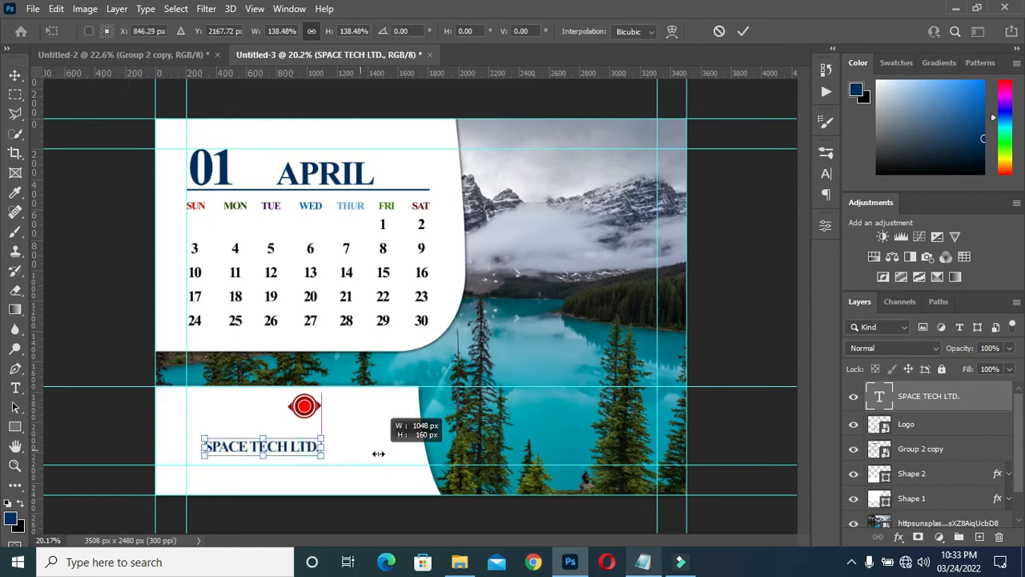
{"action": "left_click_drag", "start_coordinate": [329, 445], "coordinate": [381, 455]}
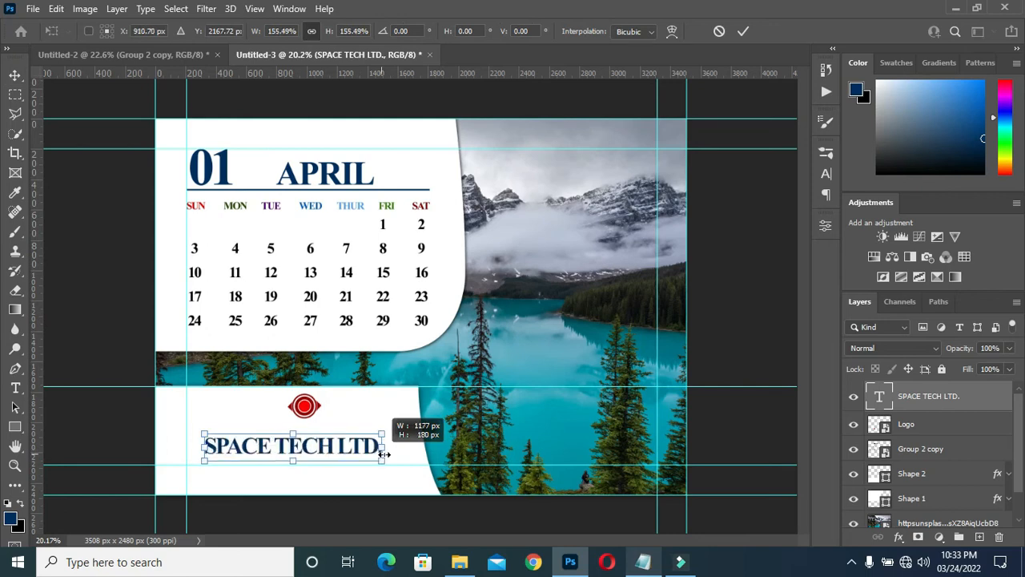
{"action": "left_click_drag", "start_coordinate": [383, 455], "coordinate": [398, 457]}
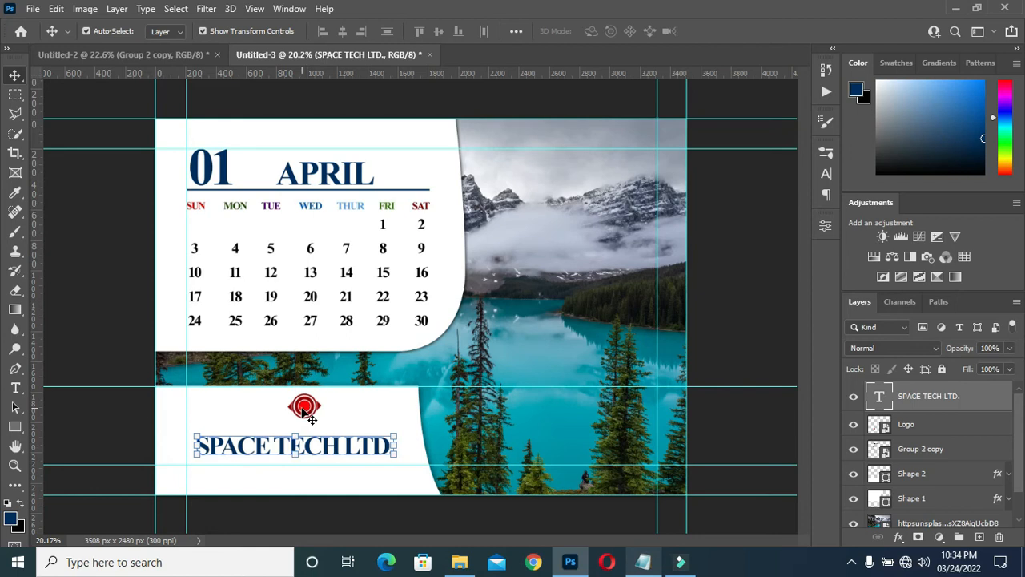
{"action": "left_click_drag", "start_coordinate": [305, 403], "coordinate": [292, 413]}
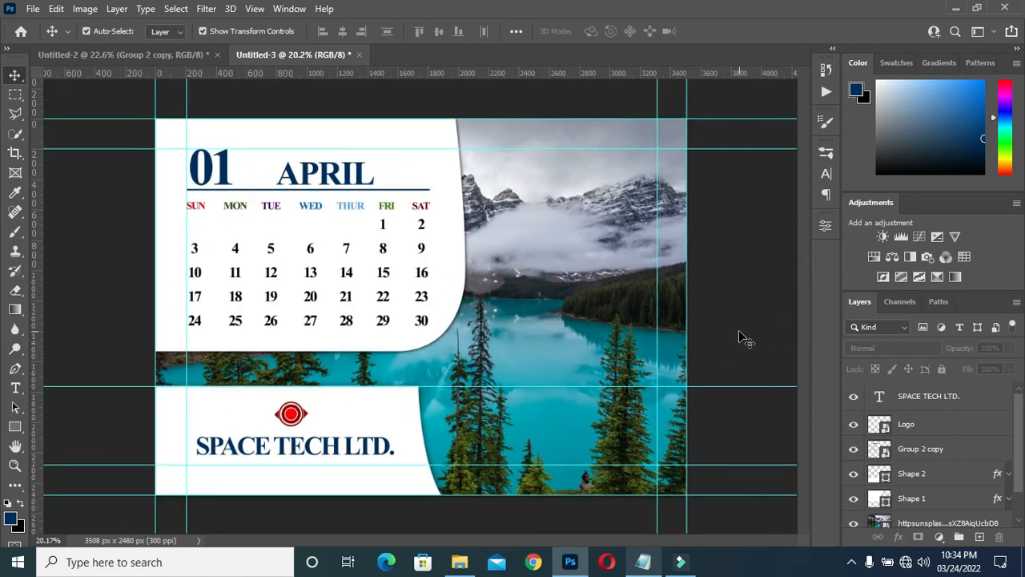
{"action": "mouse_move", "coordinate": [392, 307]}
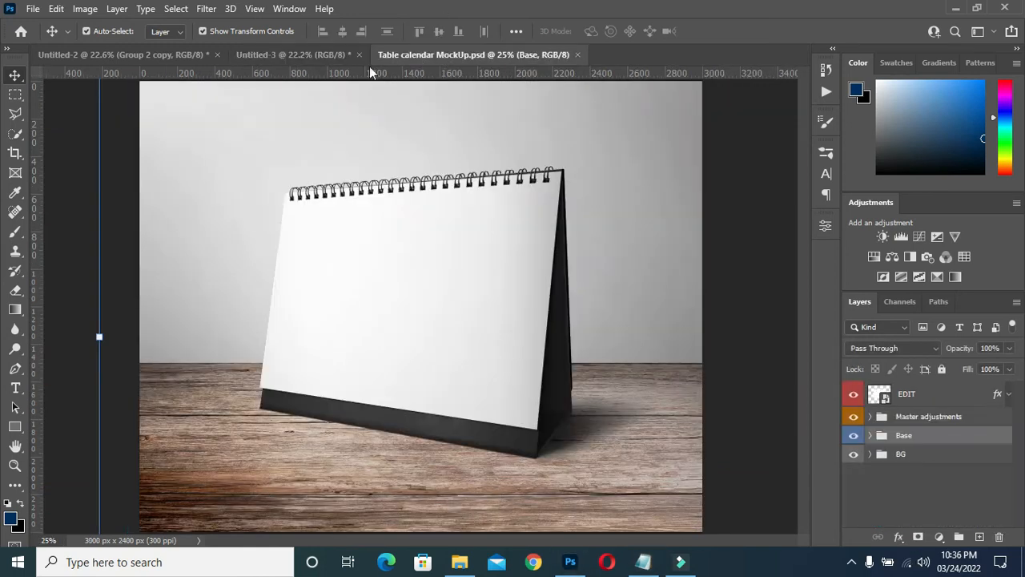
Group the design layers, then open the mockup's editable calendar page smart object
{"action": "left_click", "coordinate": [291, 54]}
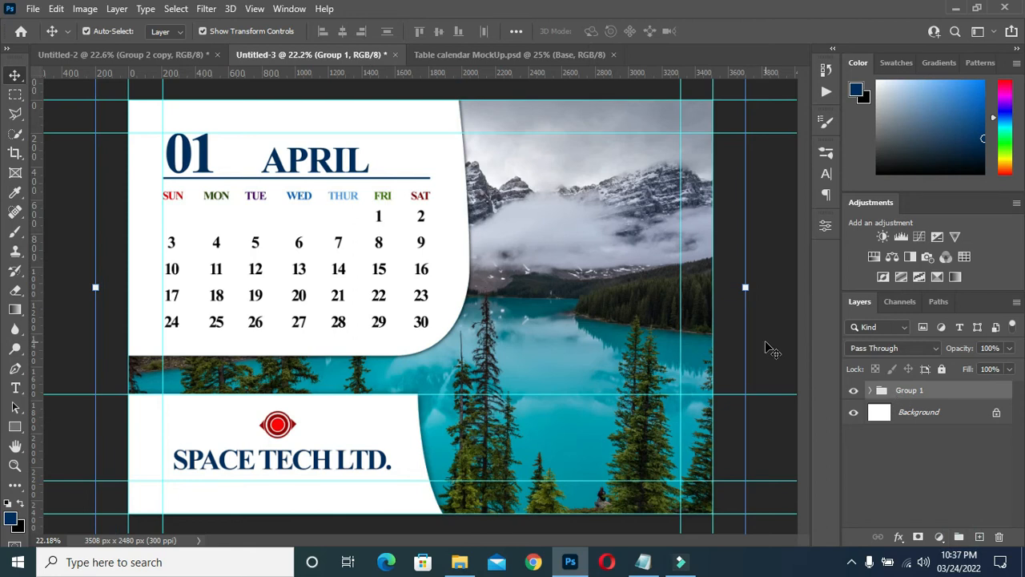
{"action": "left_click", "coordinate": [87, 31]}
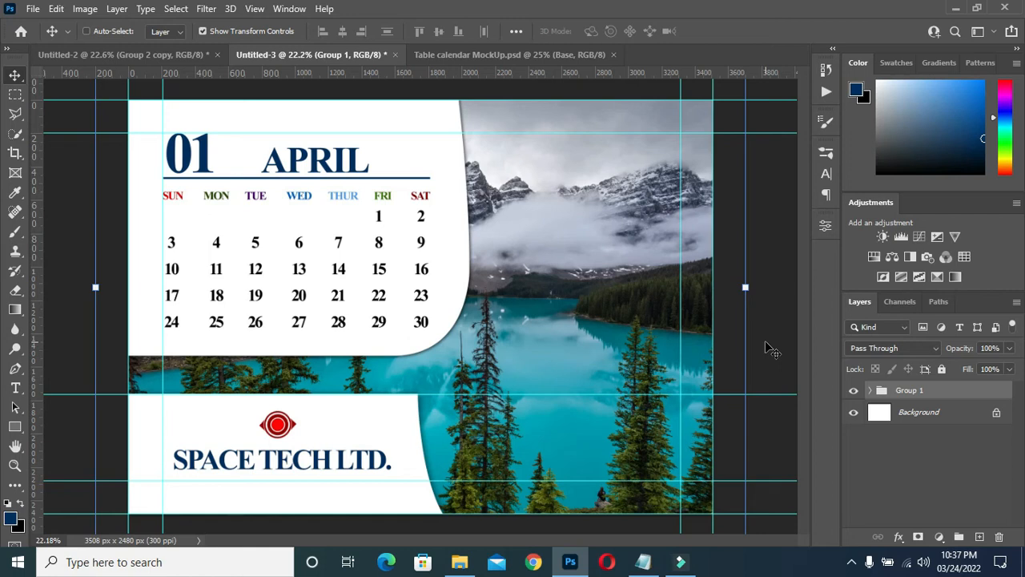
{"action": "mouse_move", "coordinate": [771, 349]}
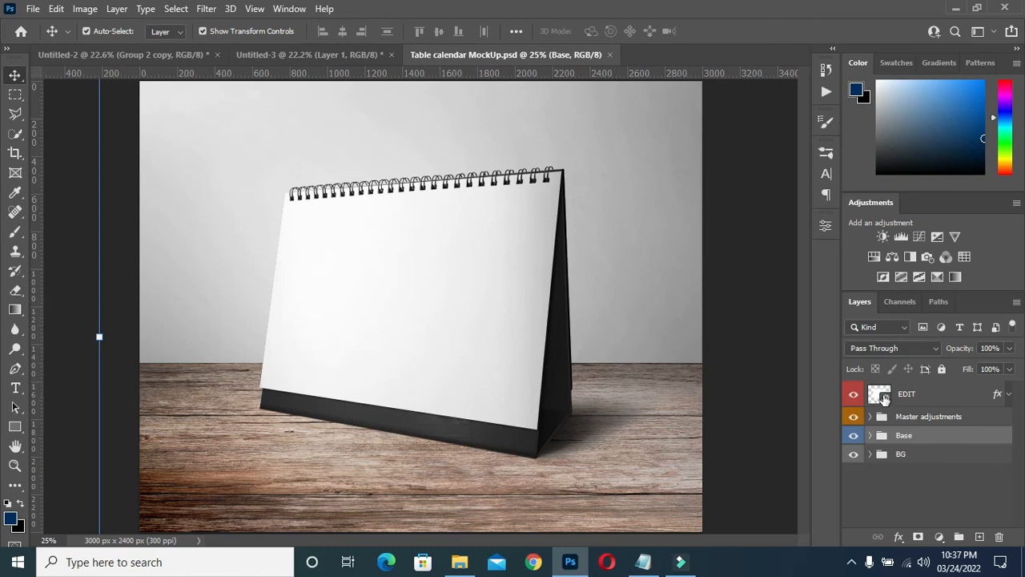
{"action": "double_click", "coordinate": [880, 394]}
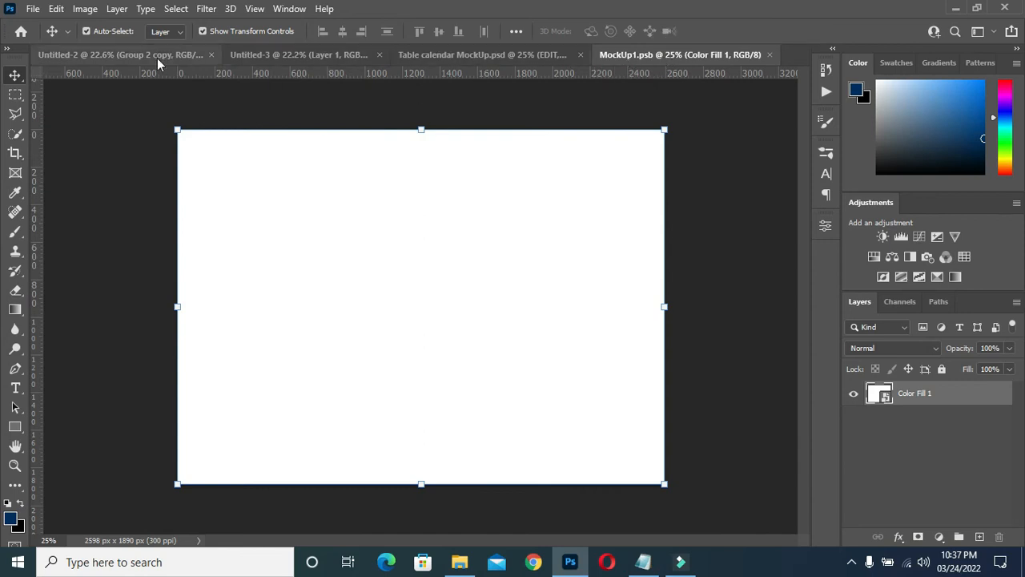
Bring Group 1 onto MockUp1.psb and scale it to fill the page edges
{"action": "left_click", "coordinate": [298, 54]}
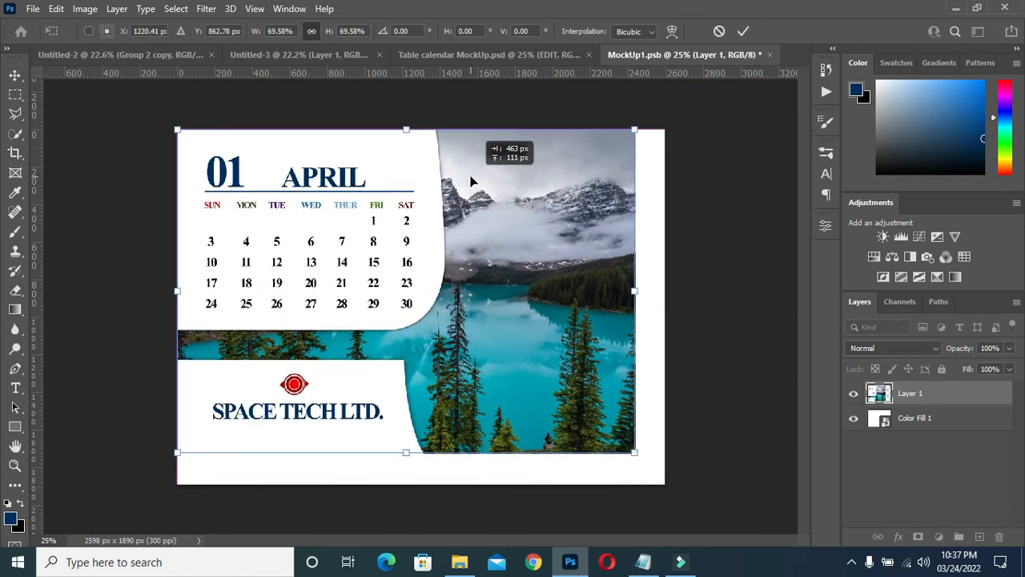
{"action": "left_click_drag", "start_coordinate": [634, 451], "coordinate": [663, 477]}
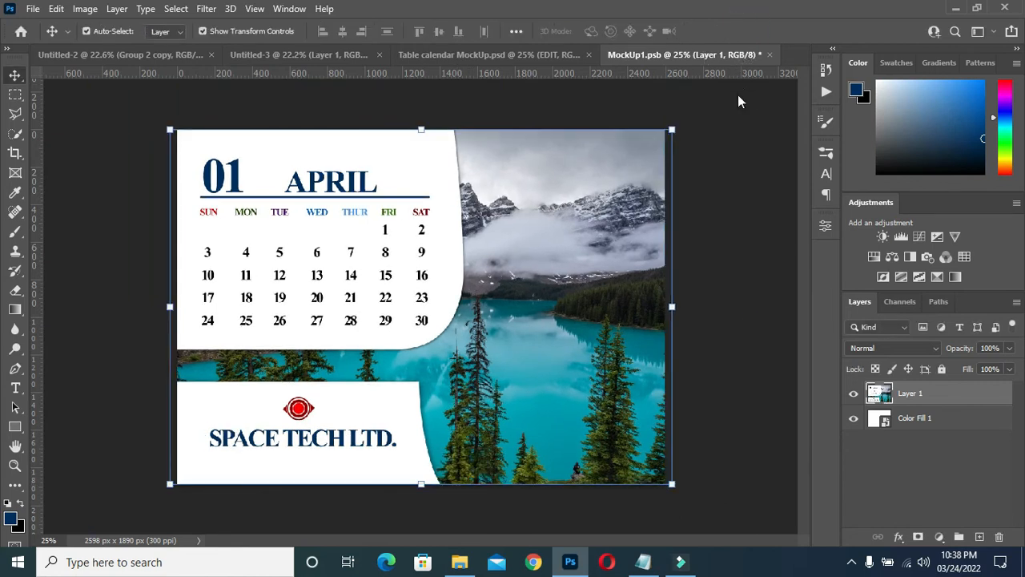
{"action": "left_click", "coordinate": [769, 54]}
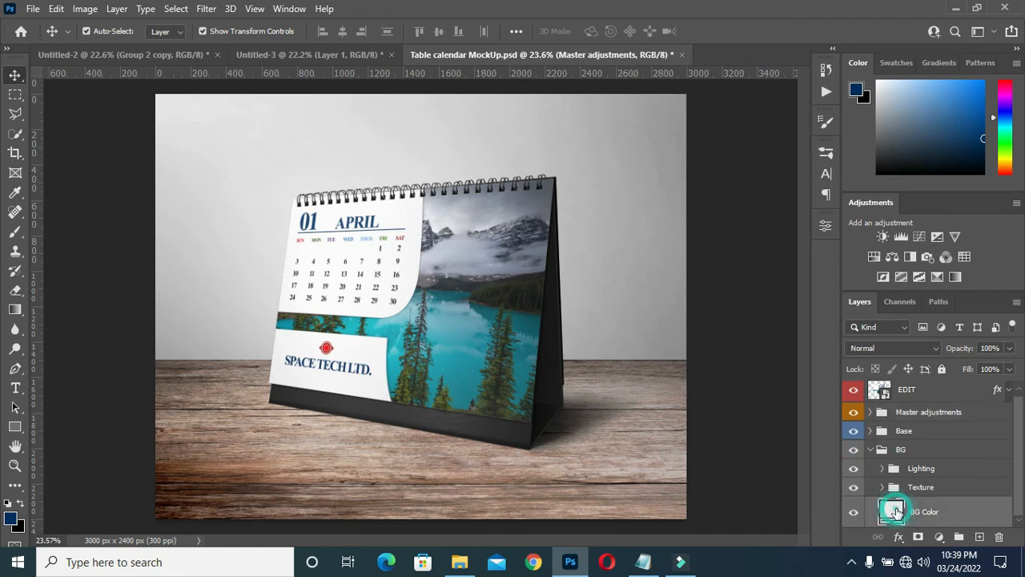
Set the BG Color fill to a deep teal sampled from the lake photo
{"action": "left_click", "coordinate": [926, 511]}
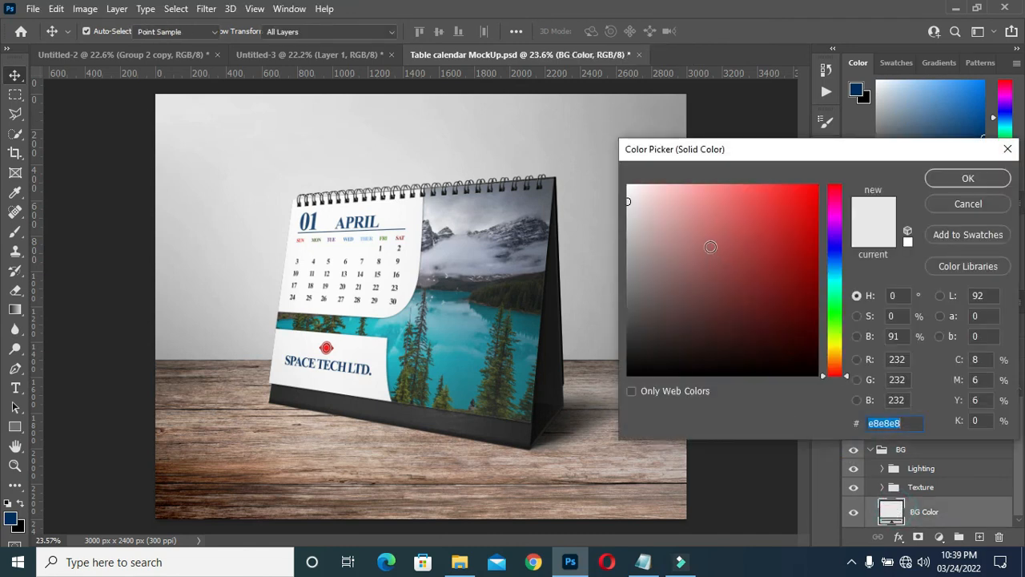
{"action": "left_click", "coordinate": [731, 292]}
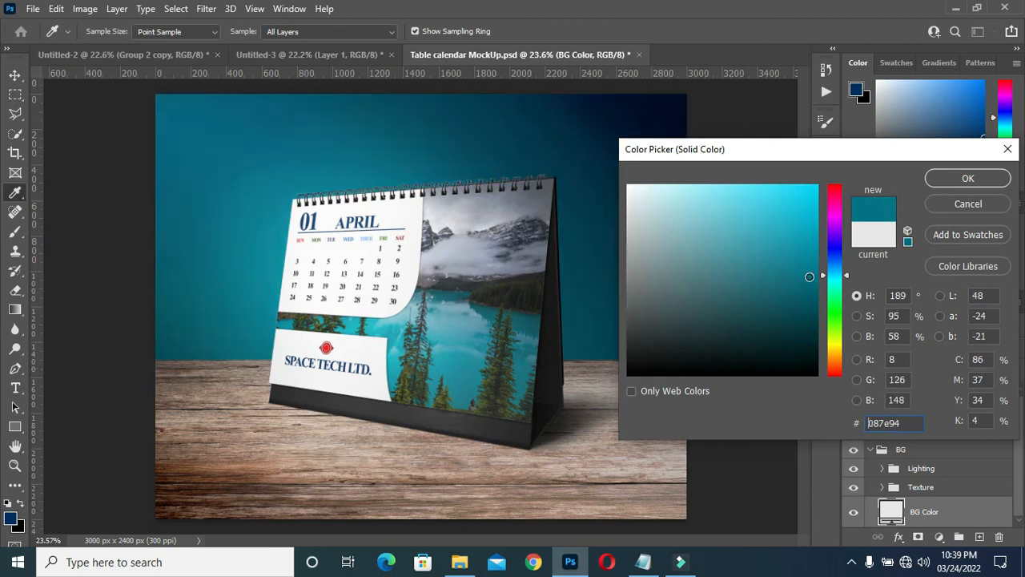
{"action": "left_click_drag", "start_coordinate": [810, 276], "coordinate": [812, 301]}
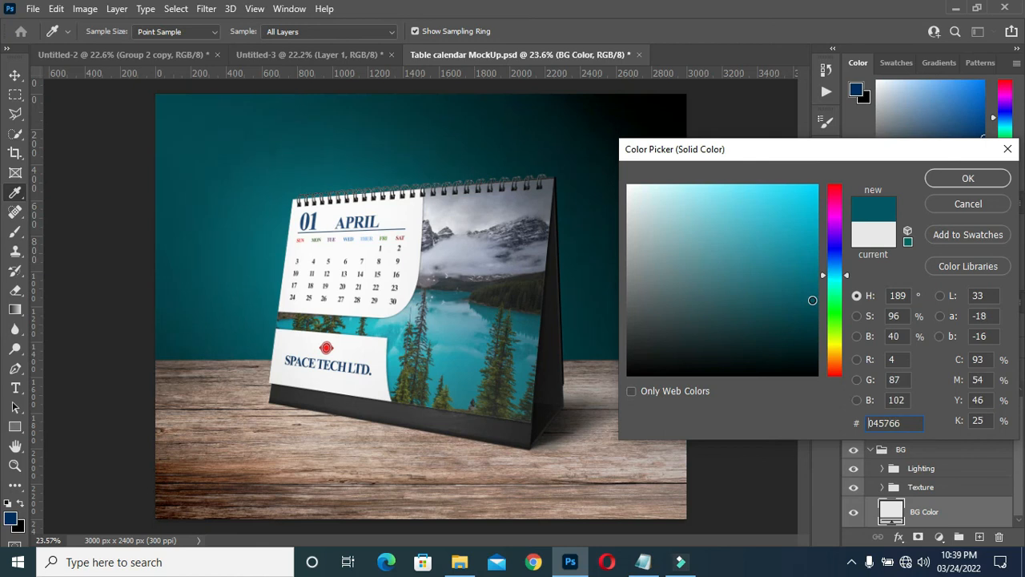
{"action": "left_click", "coordinate": [801, 268]}
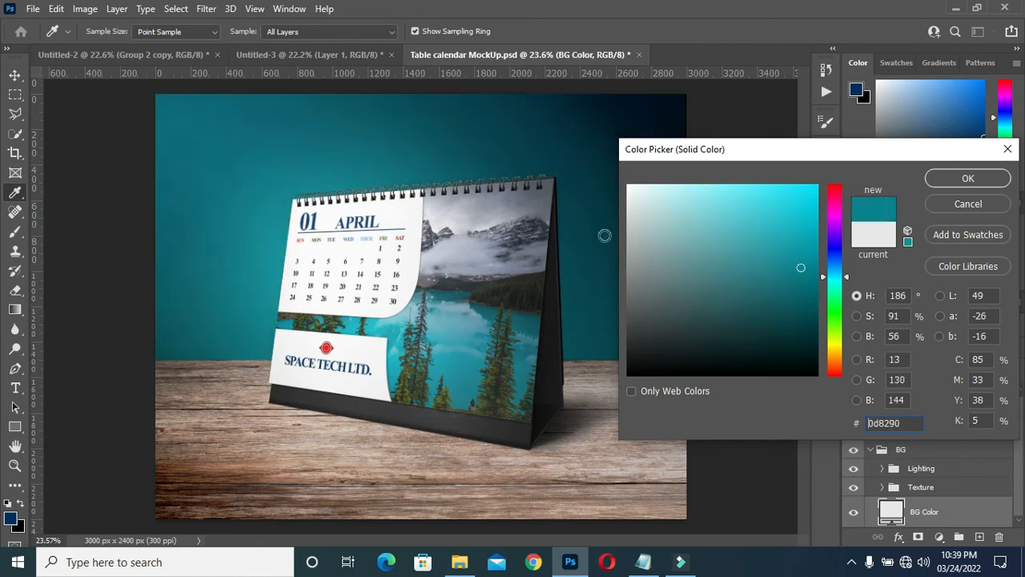
{"action": "mouse_move", "coordinate": [948, 198]}
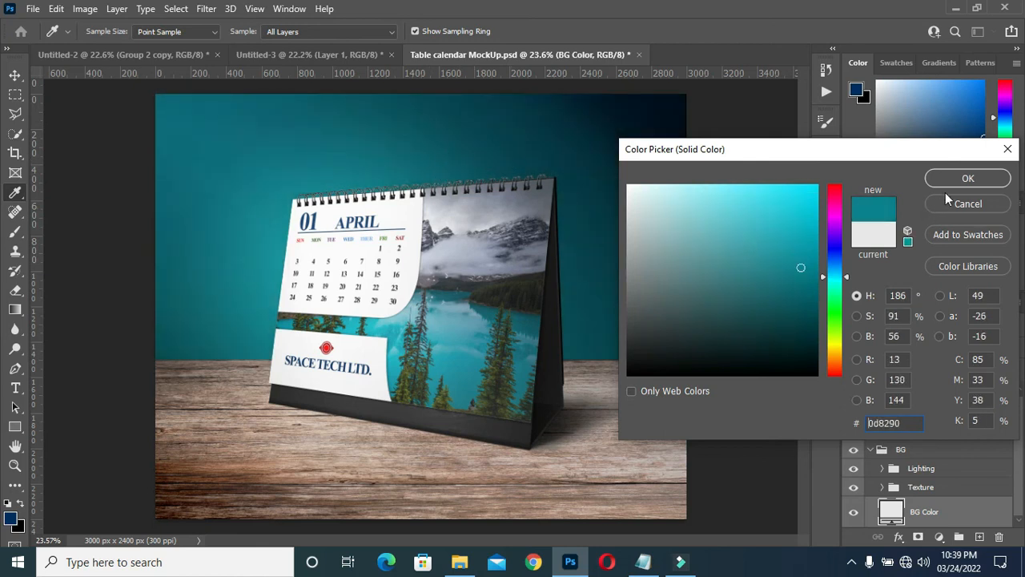
{"action": "left_click", "coordinate": [967, 178]}
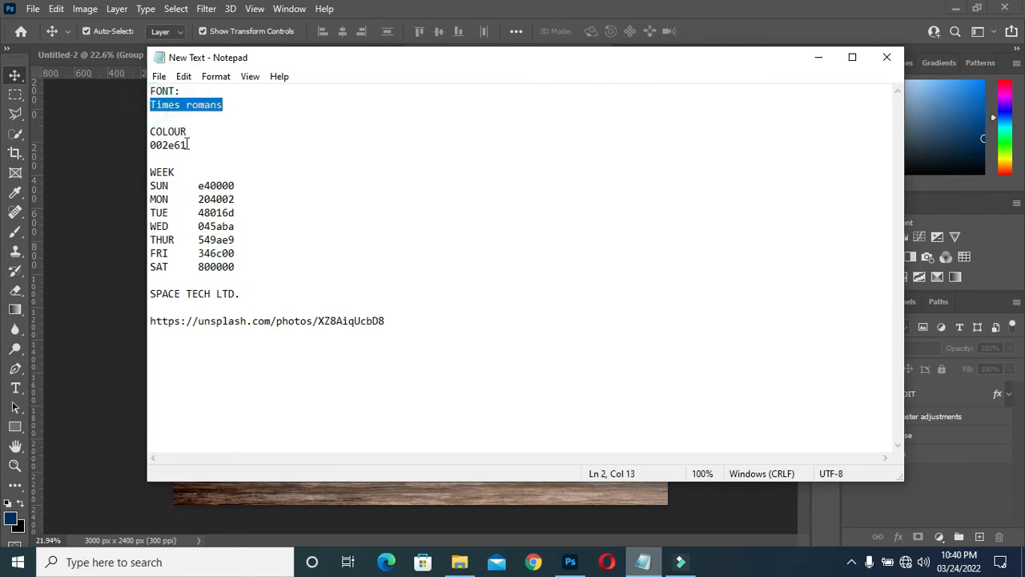
Check the colour code and SUN entry in the notes, then return to Untitled-3
{"action": "double_click", "coordinate": [168, 144]}
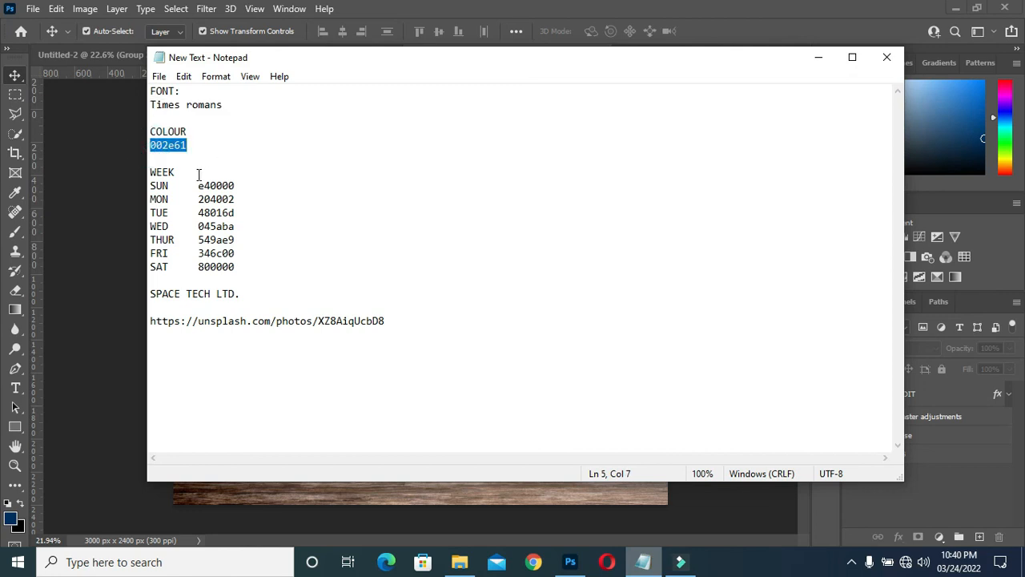
{"action": "mouse_move", "coordinate": [160, 186]}
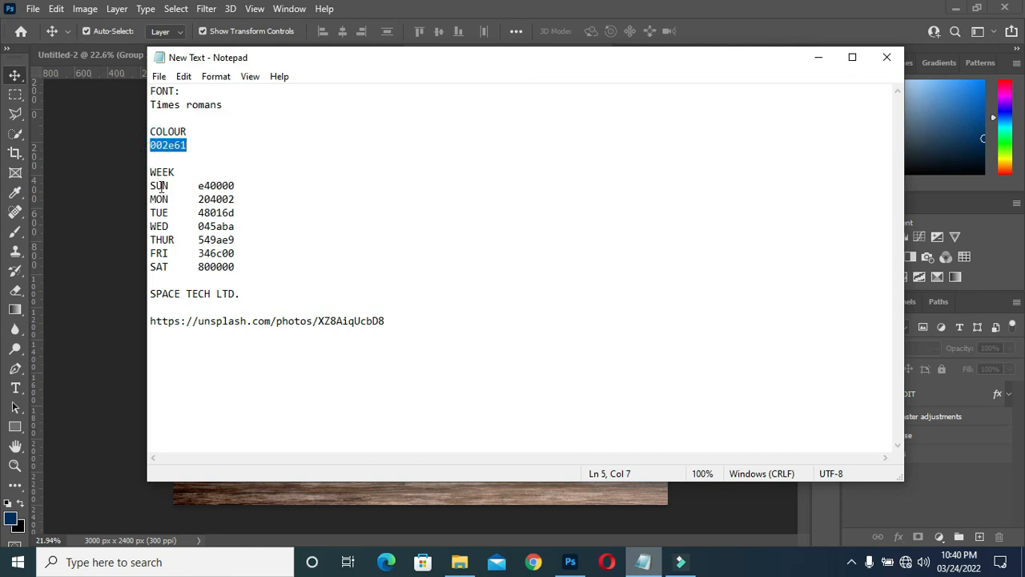
{"action": "double_click", "coordinate": [157, 186]}
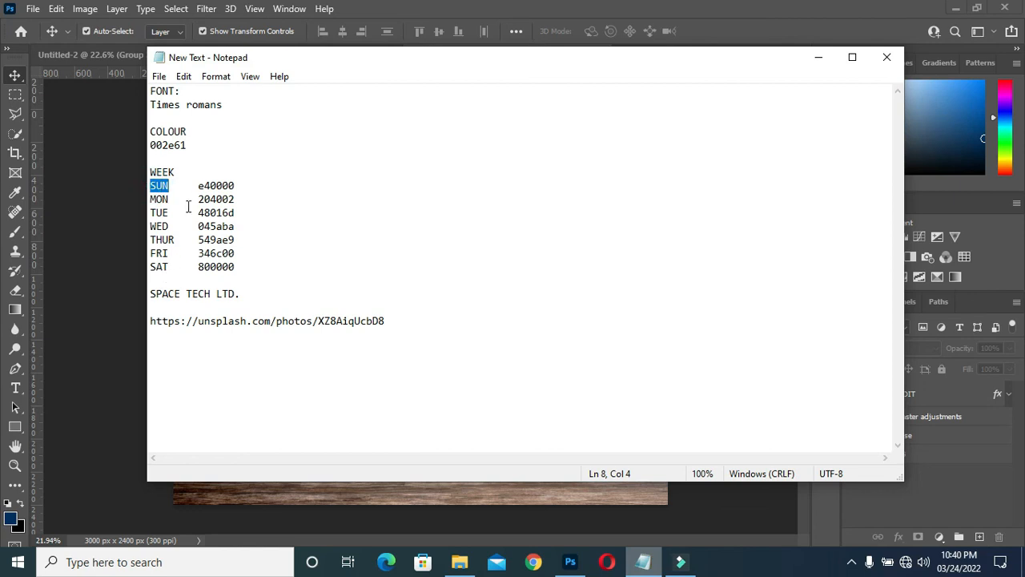
{"action": "double_click", "coordinate": [215, 186]}
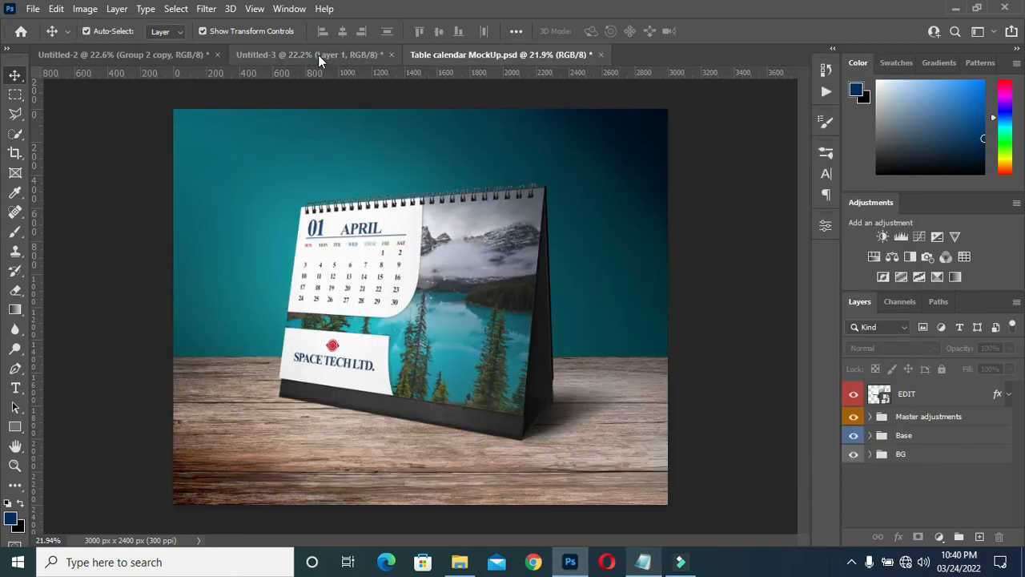
{"action": "left_click", "coordinate": [307, 54]}
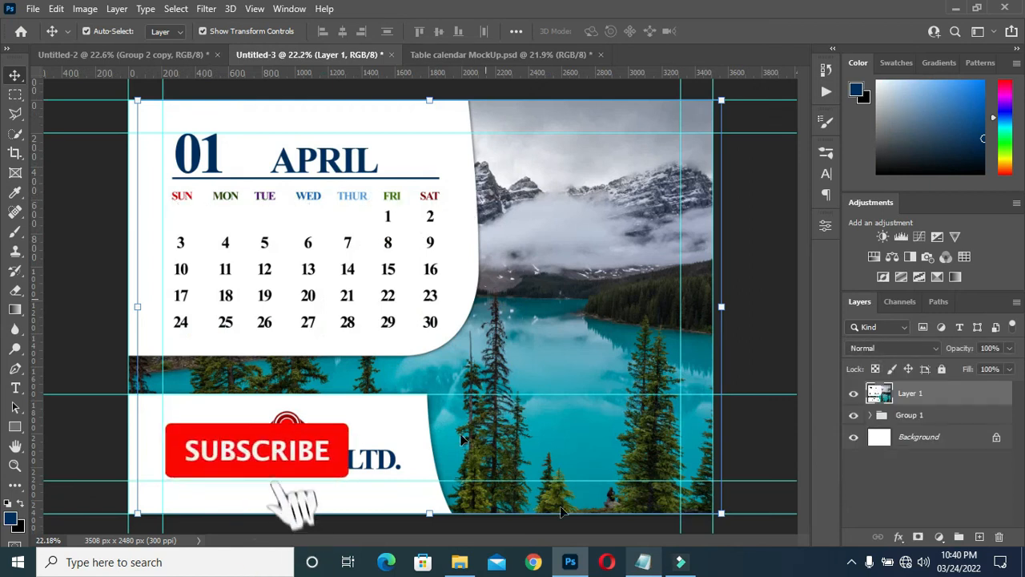
{"action": "left_click", "coordinate": [644, 560]}
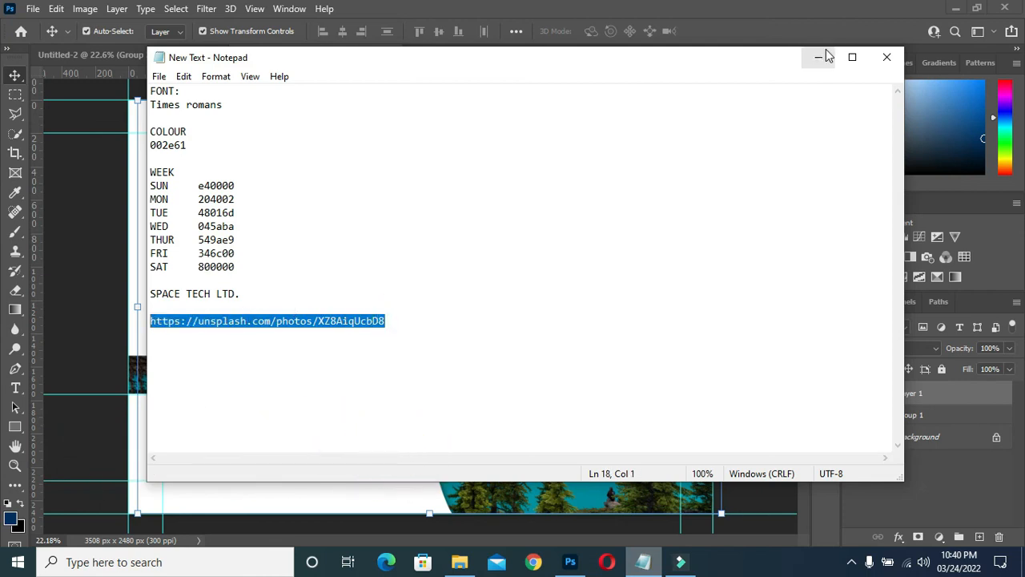
{"action": "mouse_move", "coordinate": [818, 58]}
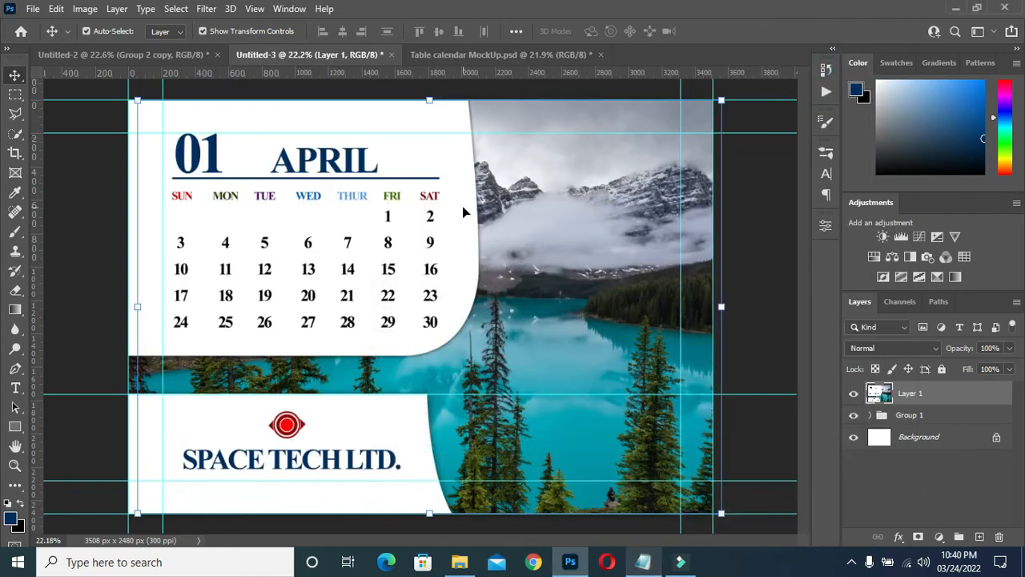
{"action": "mouse_move", "coordinate": [580, 233]}
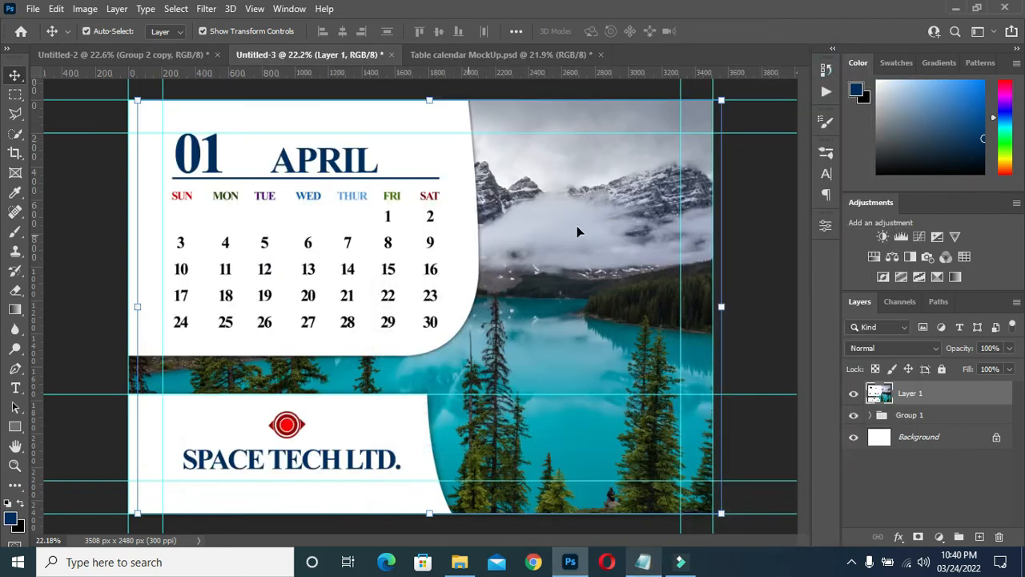